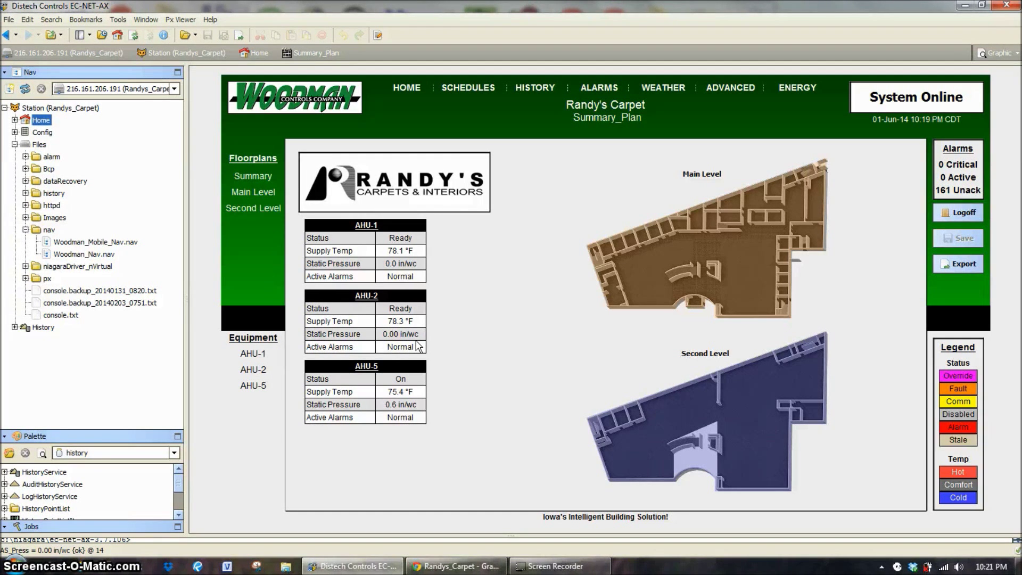
{"action": "mouse_move", "coordinate": [704, 134]}
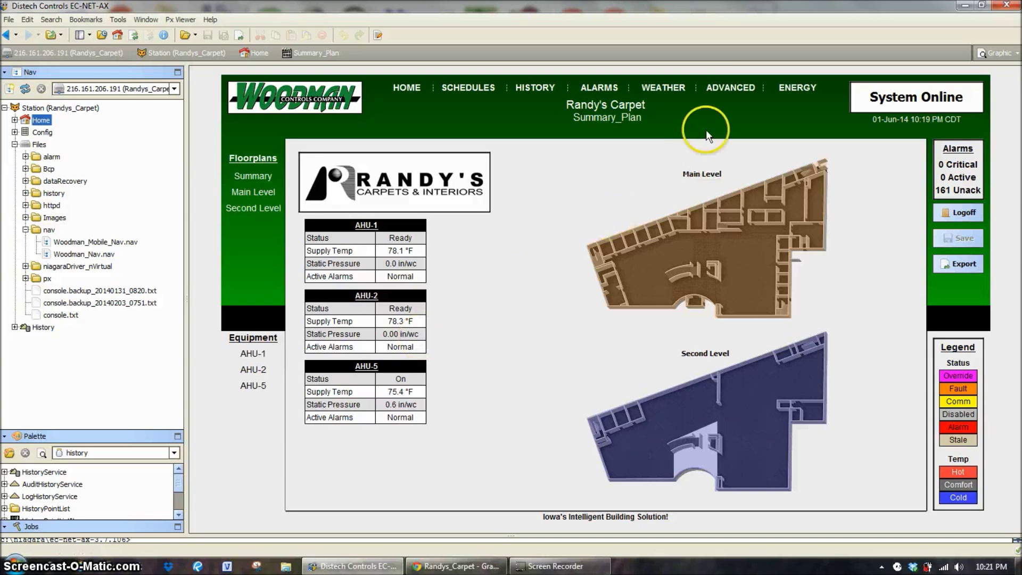
{"action": "mouse_move", "coordinate": [730, 88]}
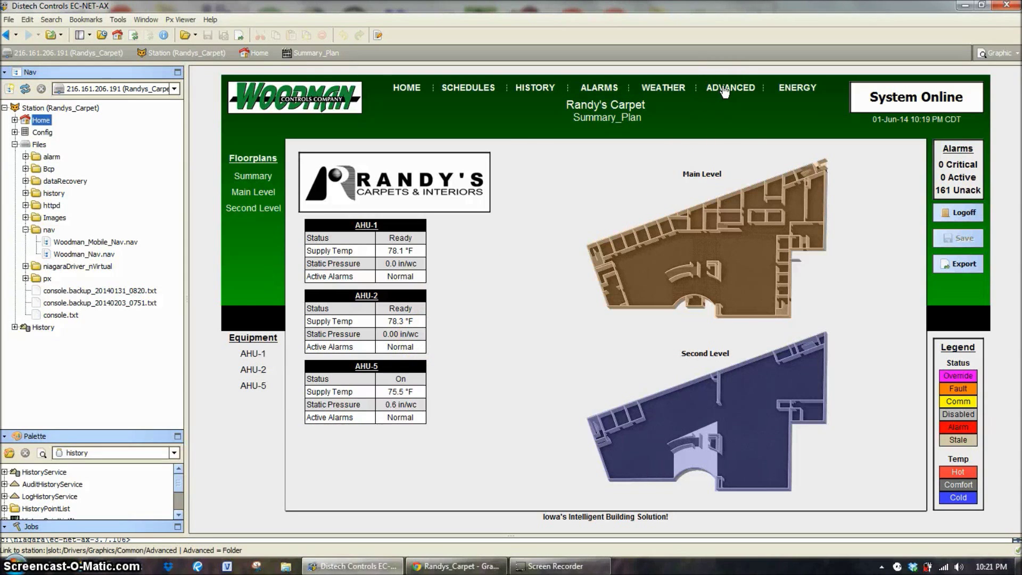
Go to the Advanced page showing the User Manager list of station users.
{"action": "left_click", "coordinate": [730, 87]}
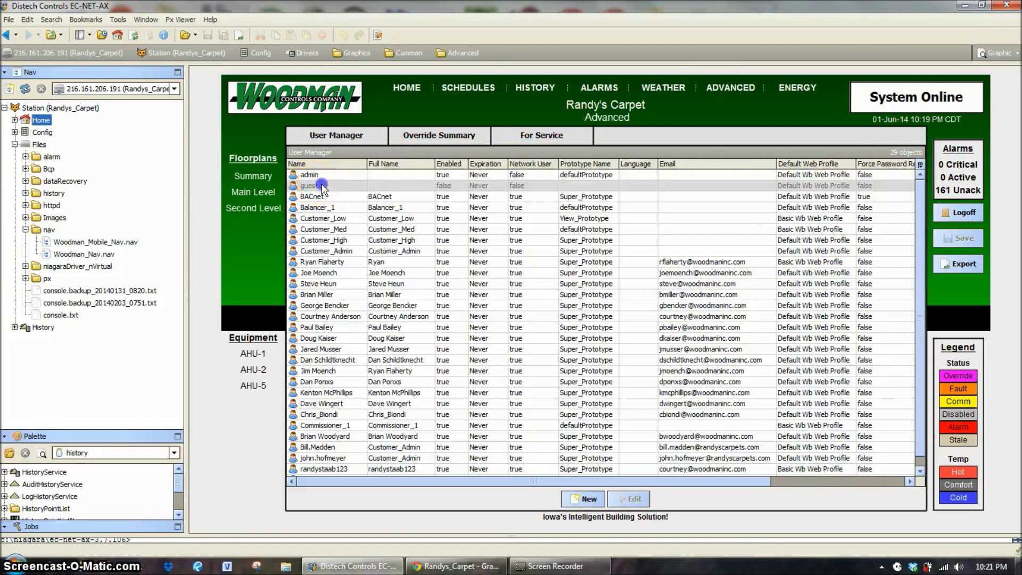
{"action": "left_click", "coordinate": [319, 186]}
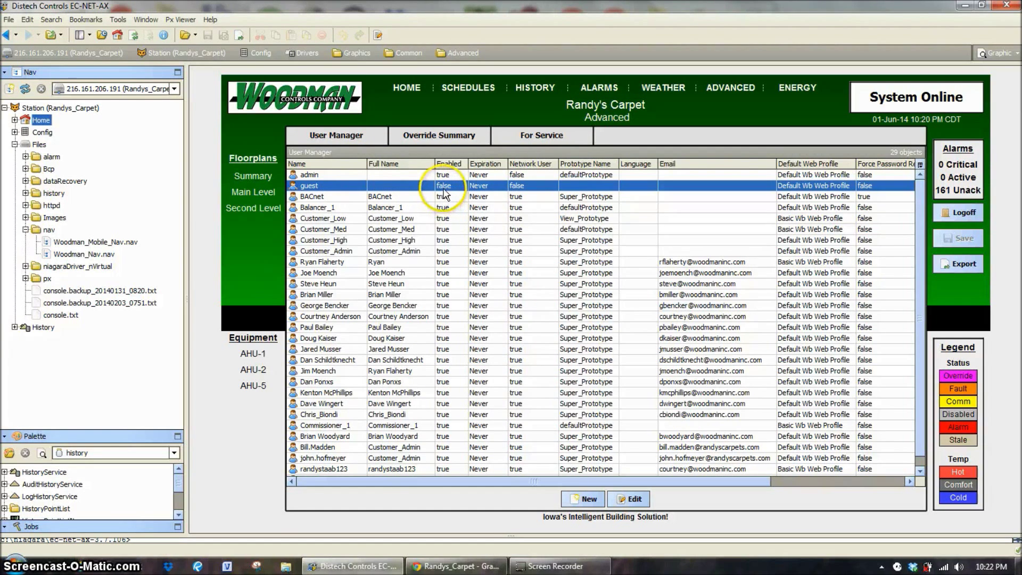
{"action": "mouse_move", "coordinate": [364, 228]}
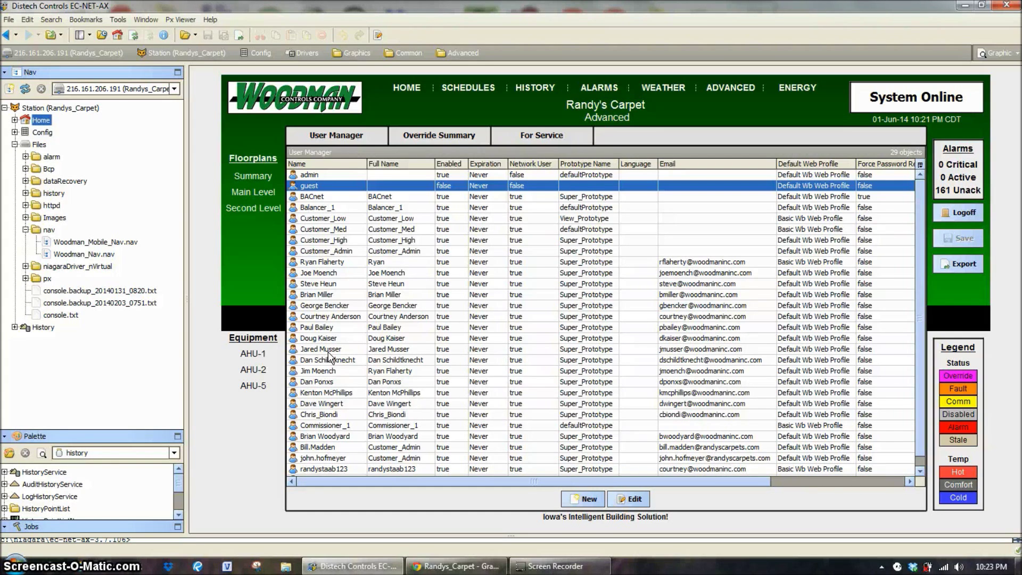
{"action": "left_click", "coordinate": [324, 218]}
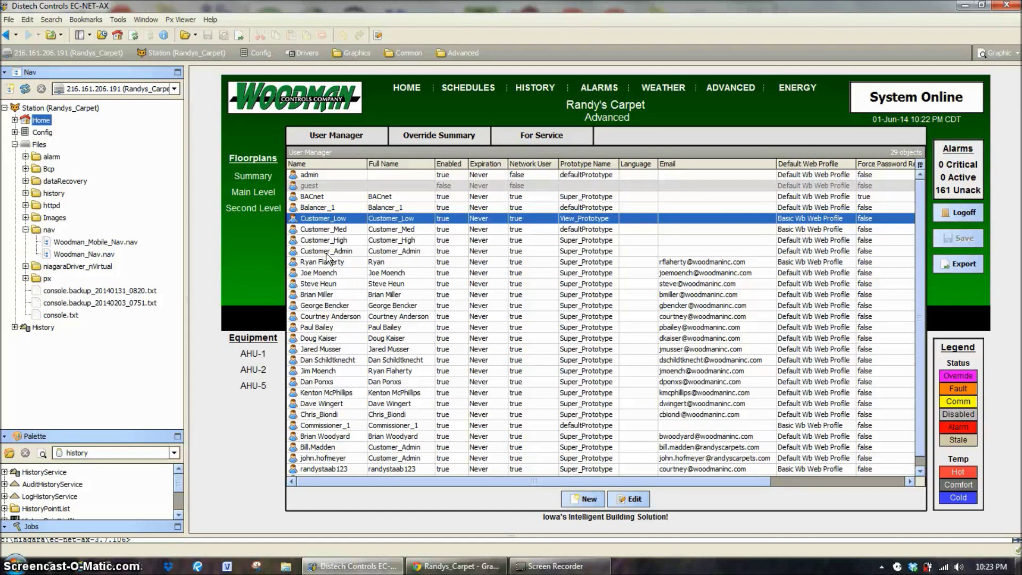
{"action": "mouse_move", "coordinate": [334, 451]}
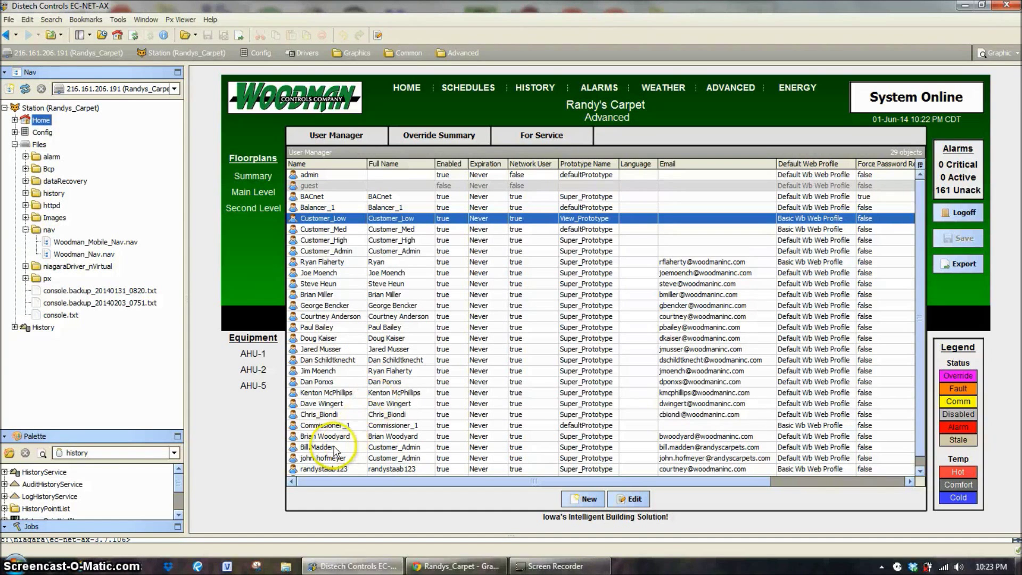
{"action": "mouse_move", "coordinate": [404, 466]}
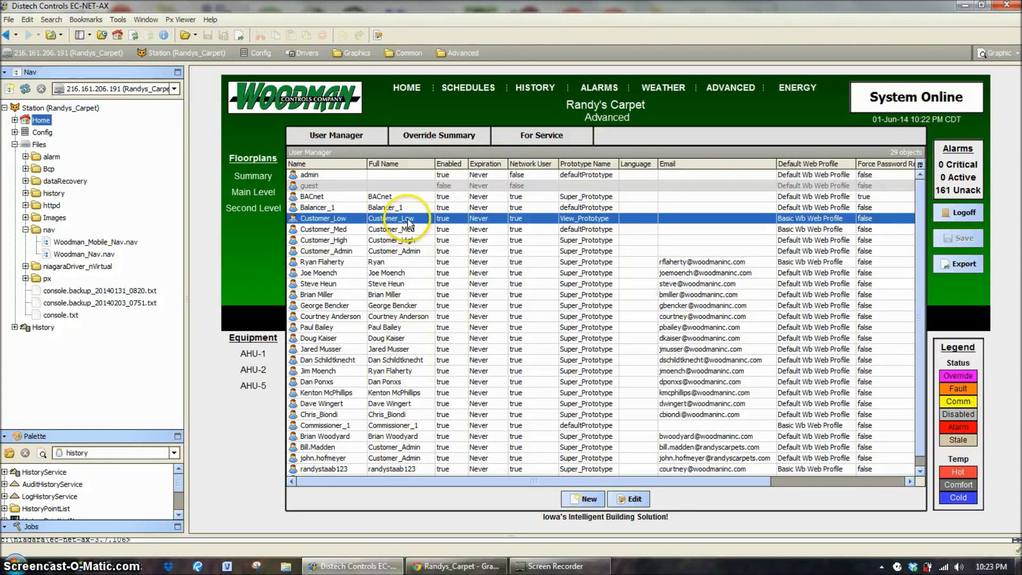
Duplicate Customer_Low as a user named 'New Guy' and select the new row.
{"action": "right_click", "coordinate": [408, 218]}
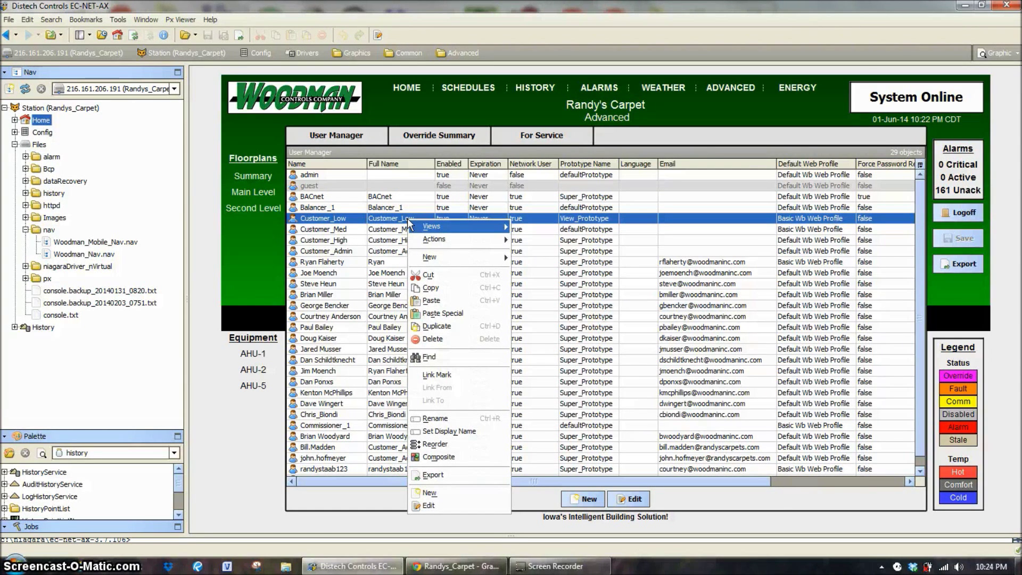
{"action": "mouse_move", "coordinate": [409, 225]}
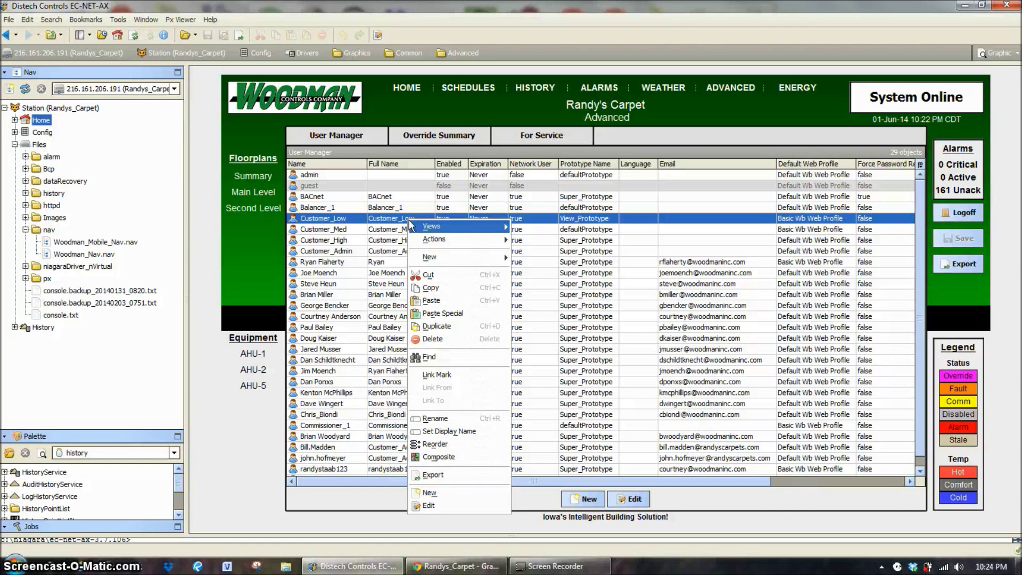
{"action": "left_click", "coordinate": [434, 417]}
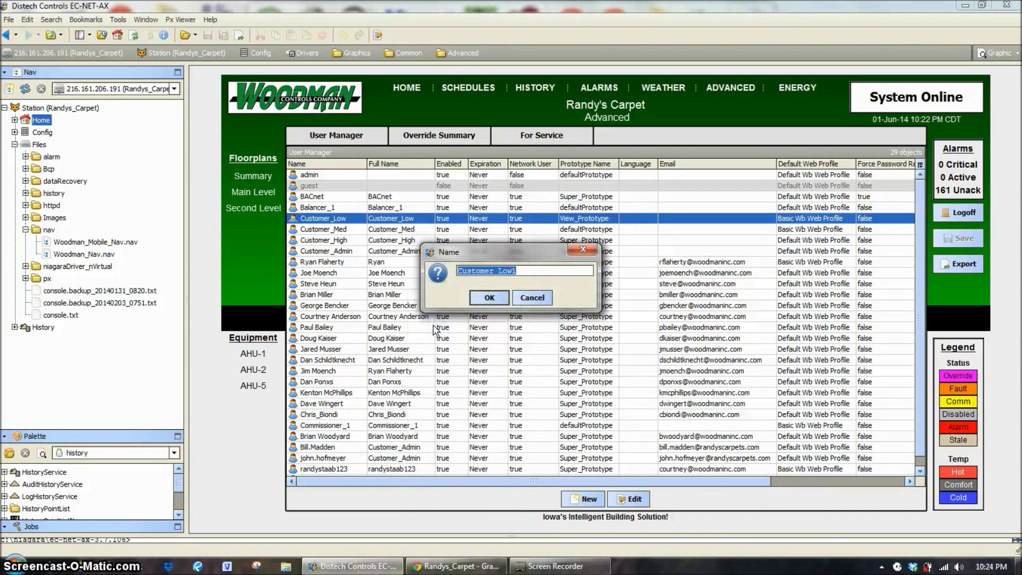
{"action": "type", "text": "Ne"}
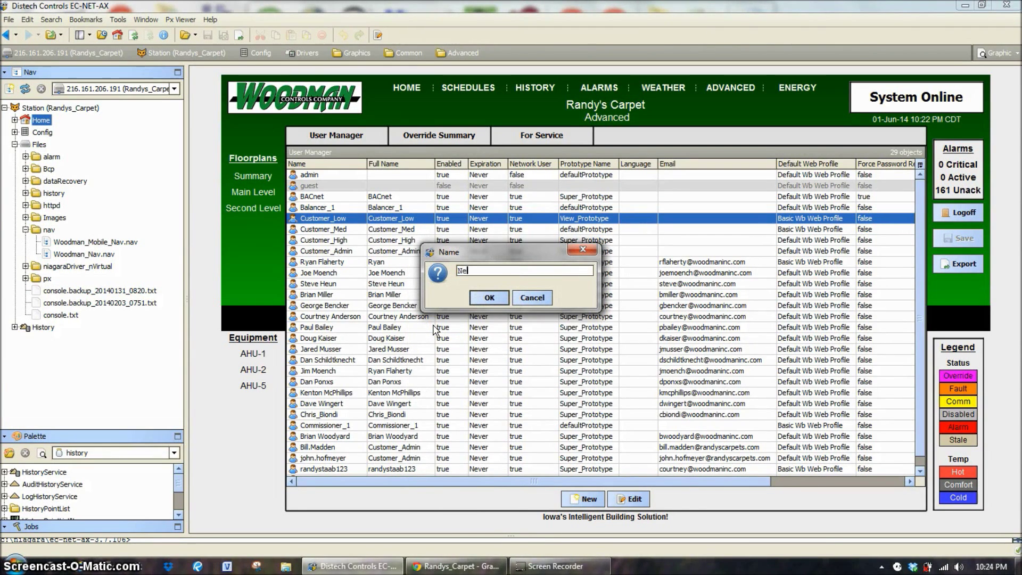
{"action": "type", "text": "w"}
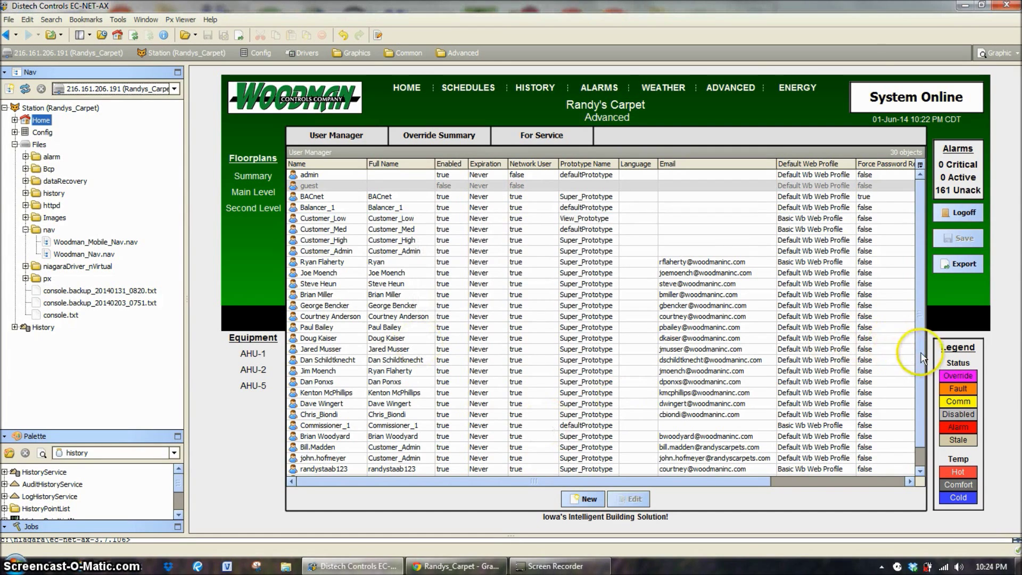
{"action": "scroll", "scroll_direction": "down", "scroll_amount": 3}
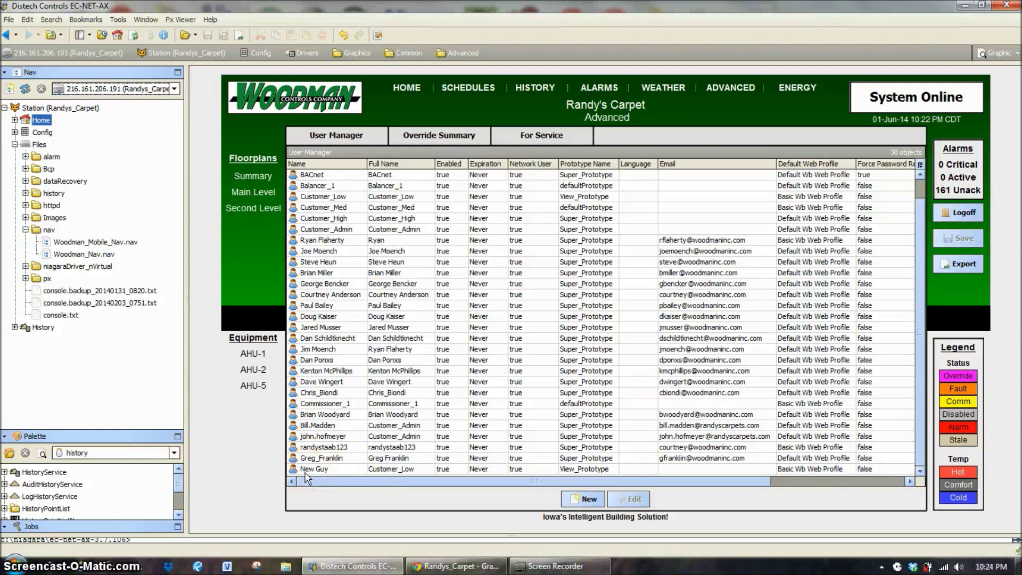
{"action": "left_click", "coordinate": [314, 469]}
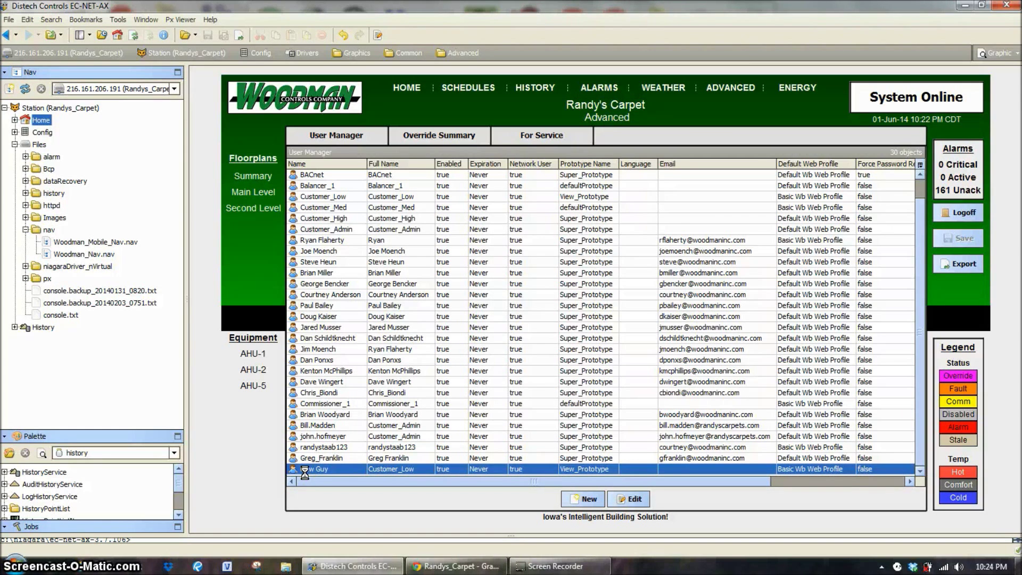
Bring up the Edit dialog with New Guy's name, password, prototype and web profile settings.
{"action": "left_click", "coordinate": [627, 498]}
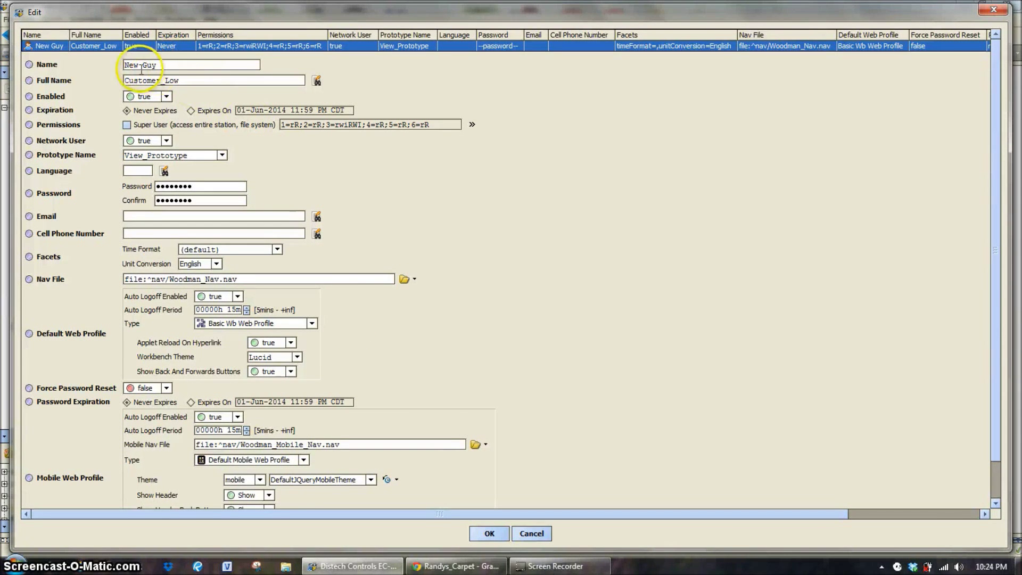
{"action": "left_click", "coordinate": [192, 80]}
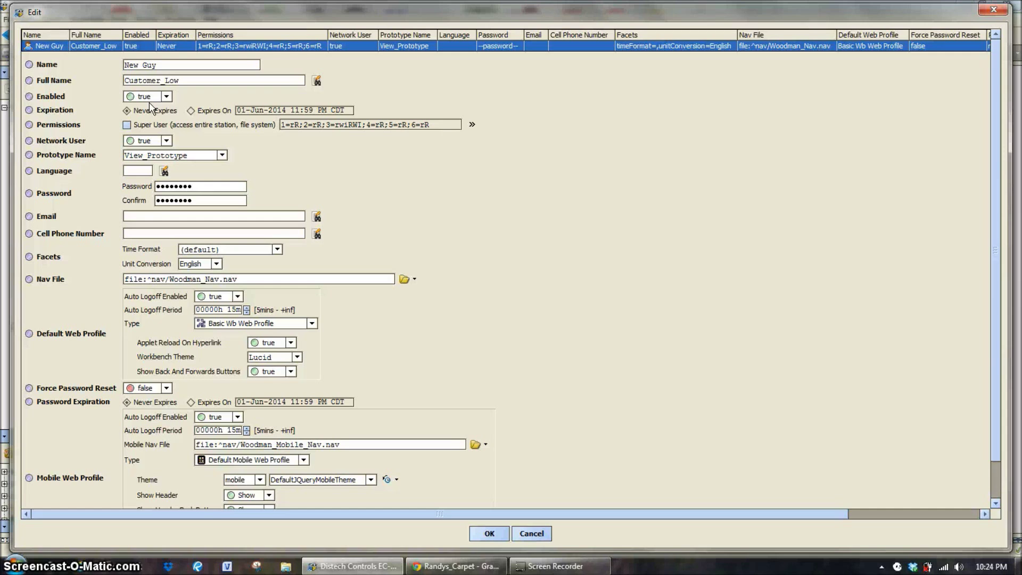
{"action": "mouse_move", "coordinate": [93, 117]}
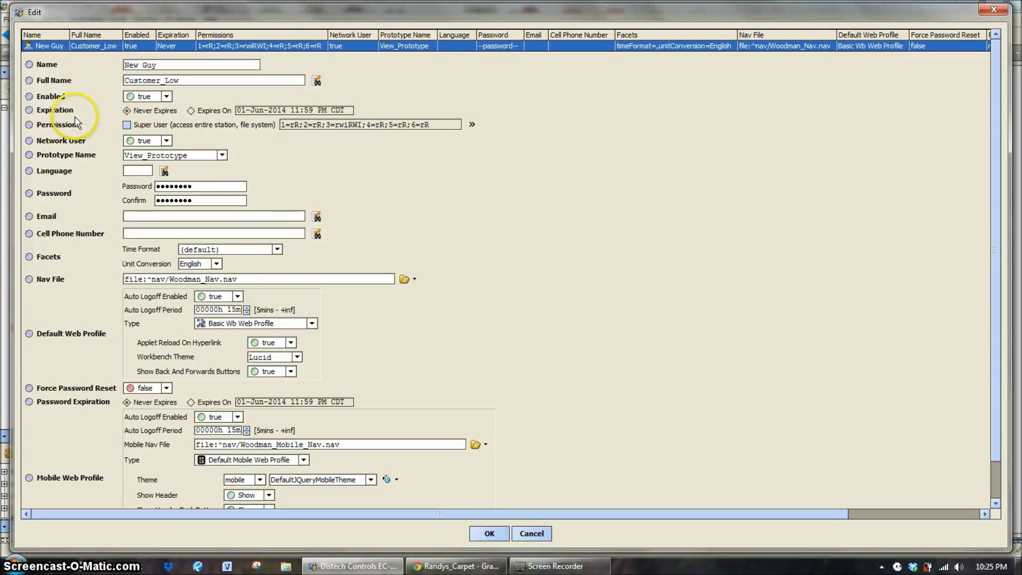
{"action": "mouse_move", "coordinate": [224, 136]}
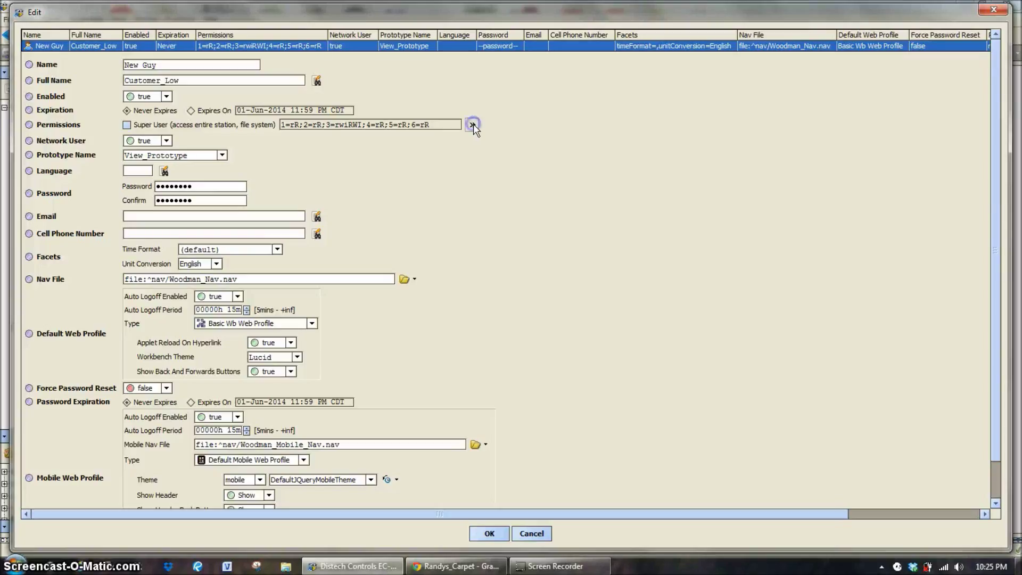
Show New Guy's permissions grid with read rights on View categories and full rights on View_Alarms.
{"action": "left_click", "coordinate": [472, 124]}
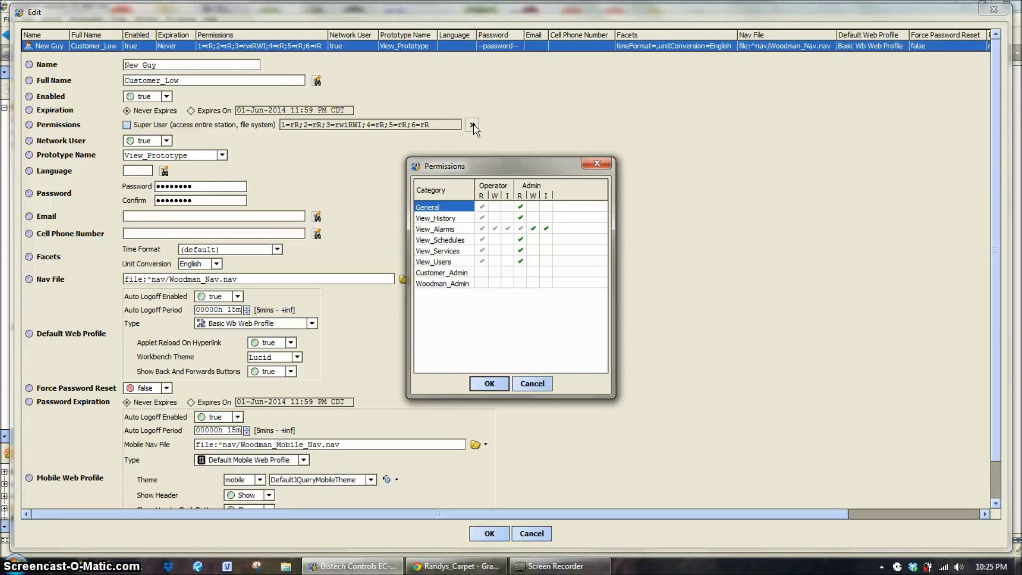
{"action": "mouse_move", "coordinate": [452, 200]}
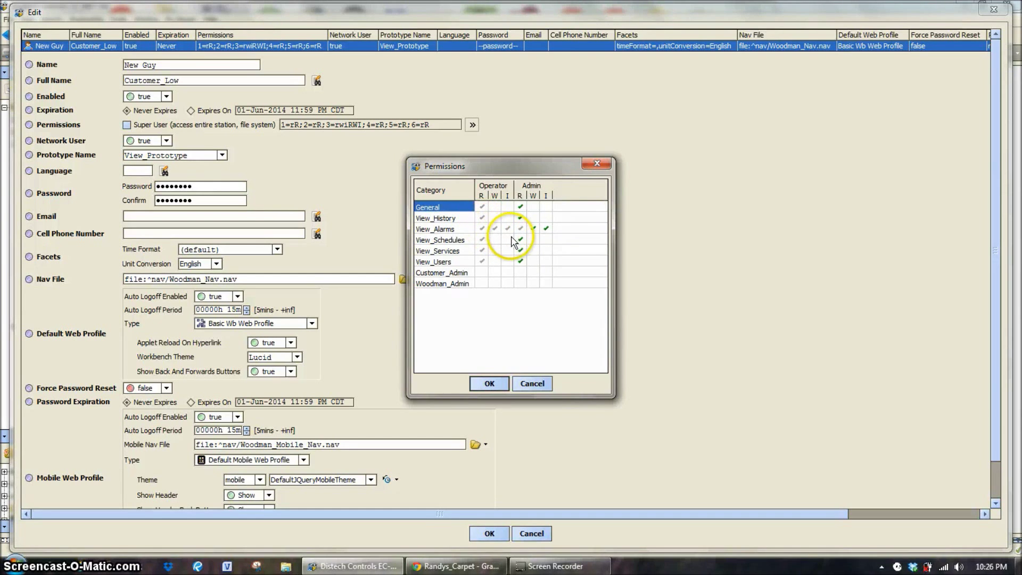
{"action": "left_click", "coordinate": [532, 228]}
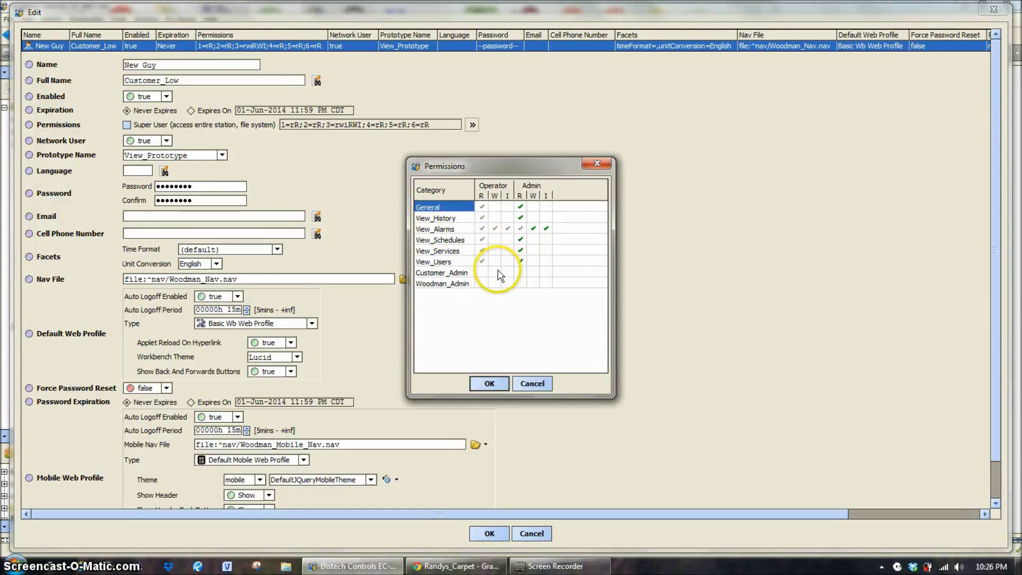
{"action": "mouse_move", "coordinate": [486, 260]}
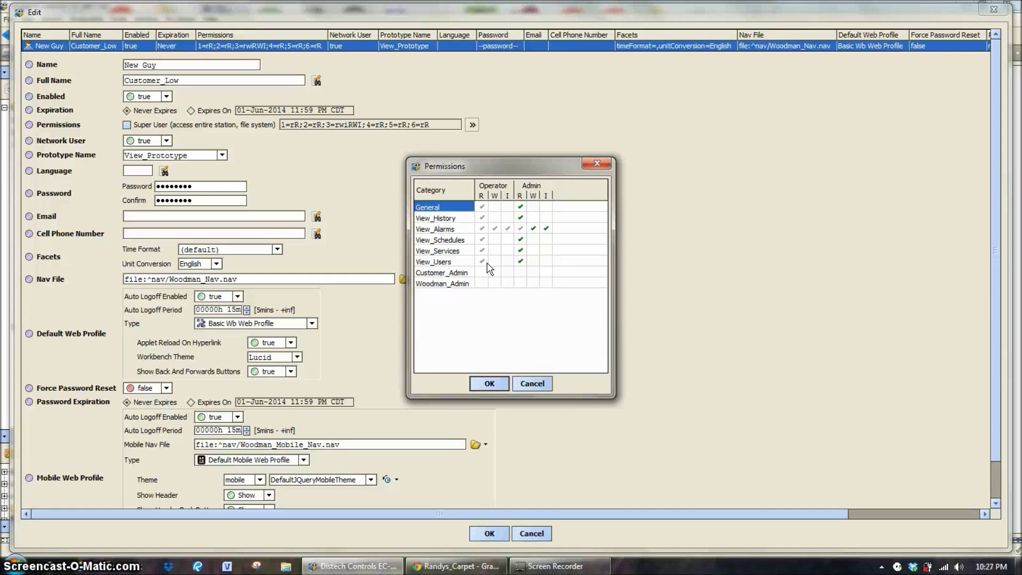
{"action": "mouse_move", "coordinate": [522, 407]}
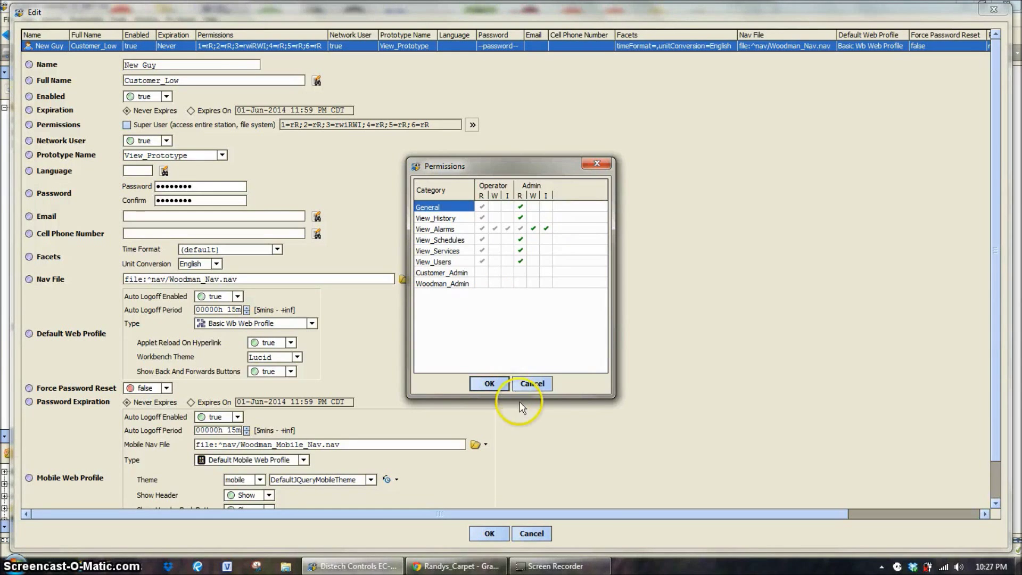
Cancel out of the permissions grid, leaving New Guy's permissions unchanged.
{"action": "left_click", "coordinate": [488, 383]}
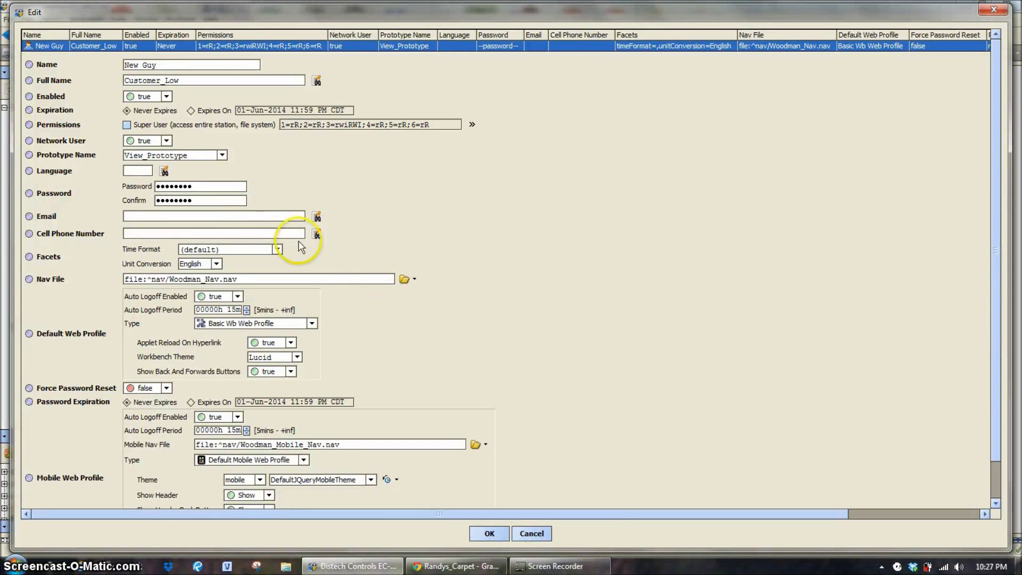
{"action": "mouse_move", "coordinate": [126, 149]}
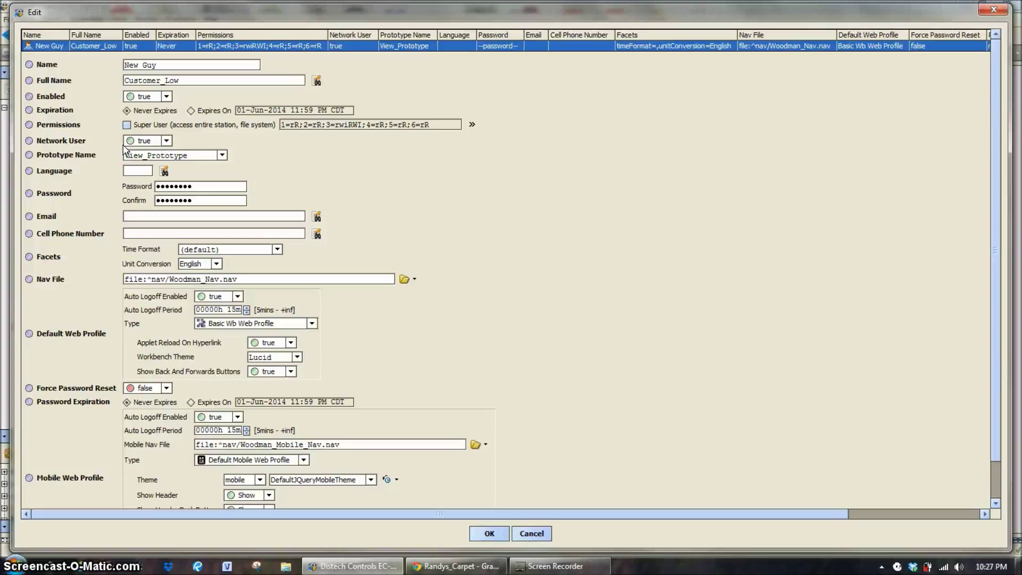
{"action": "mouse_move", "coordinate": [114, 147]}
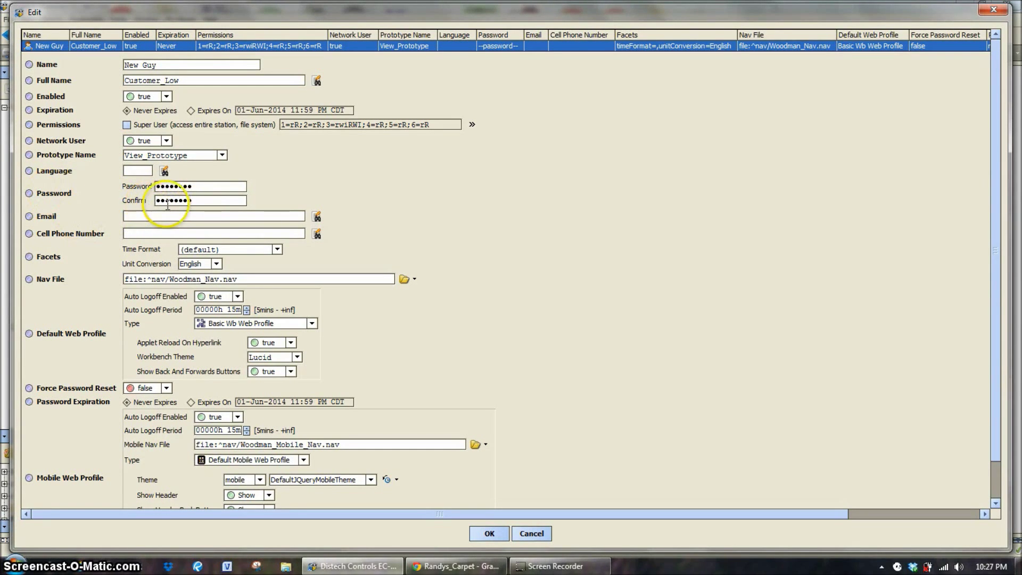
{"action": "left_click", "coordinate": [213, 216]}
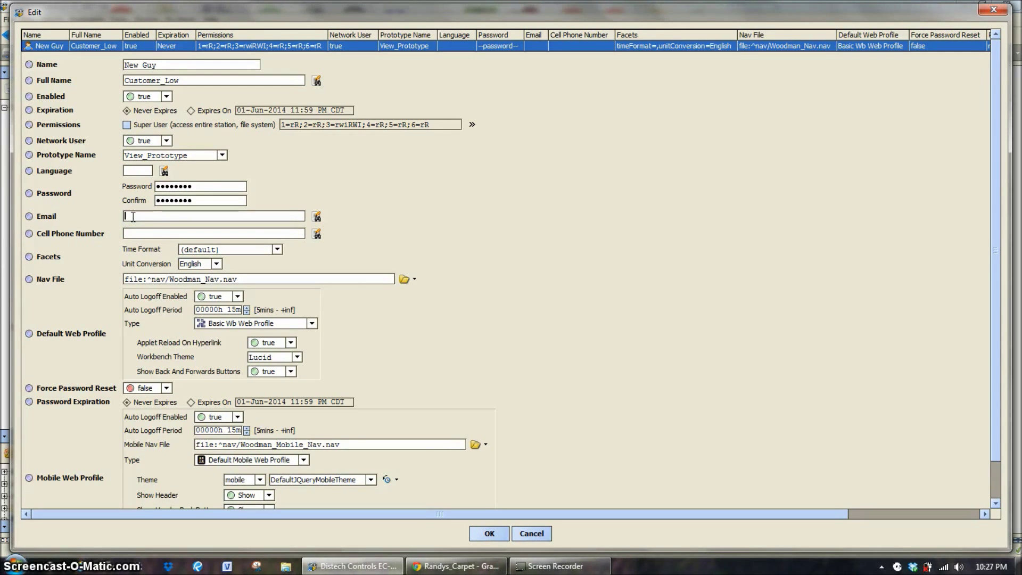
{"action": "left_click", "coordinate": [213, 233]}
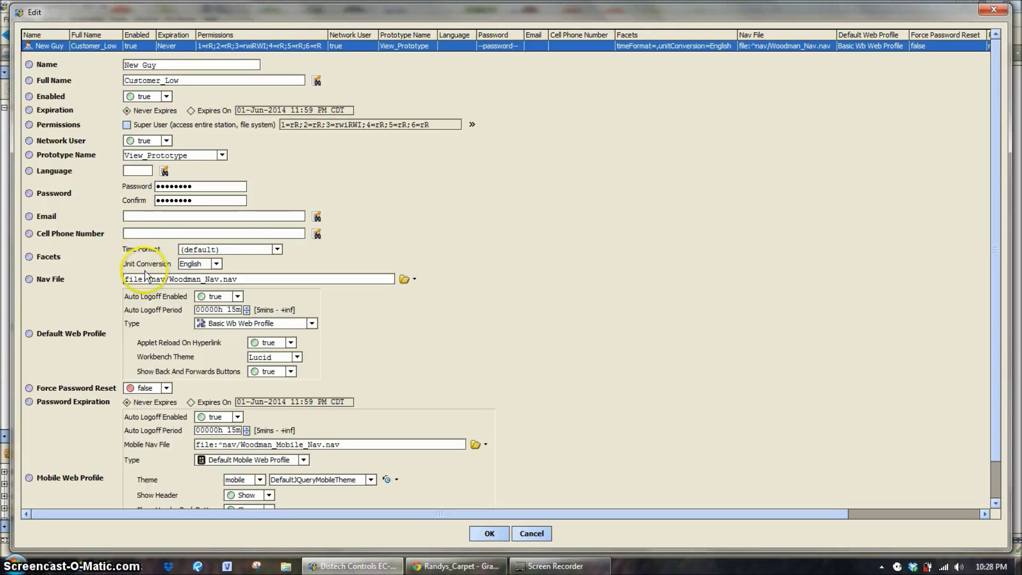
{"action": "mouse_move", "coordinate": [148, 262]}
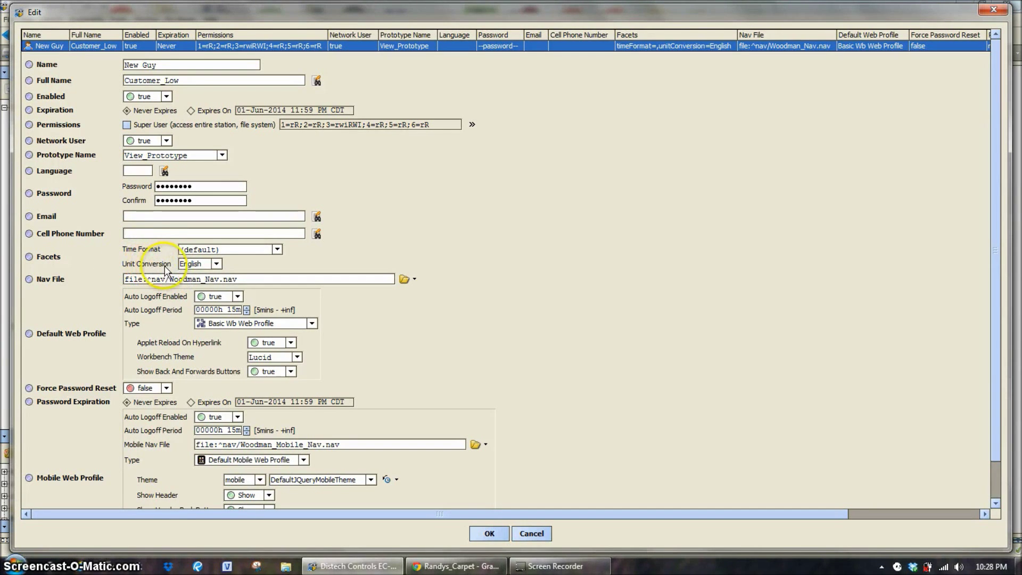
{"action": "mouse_move", "coordinate": [237, 271]}
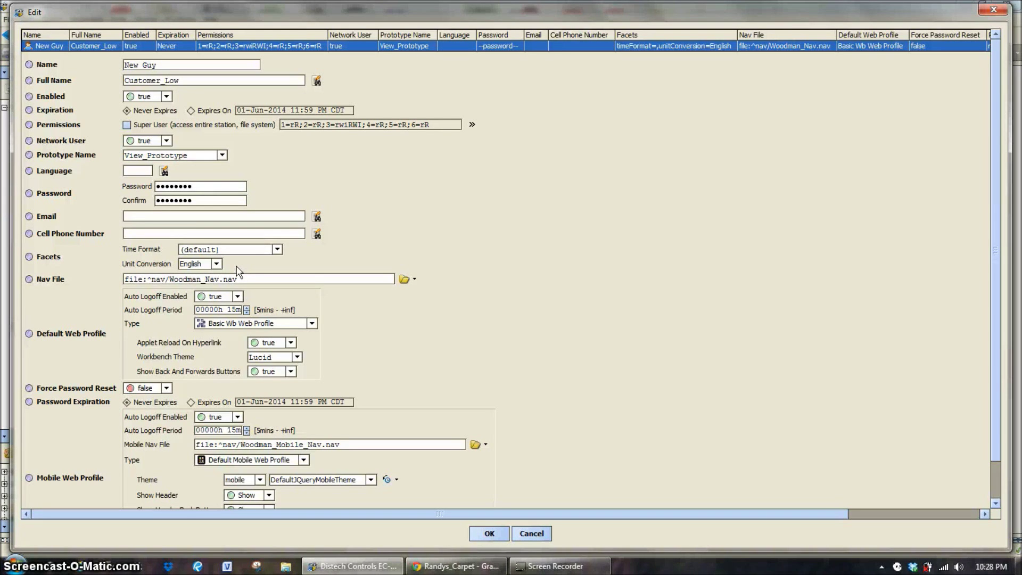
{"action": "left_click", "coordinate": [216, 263]}
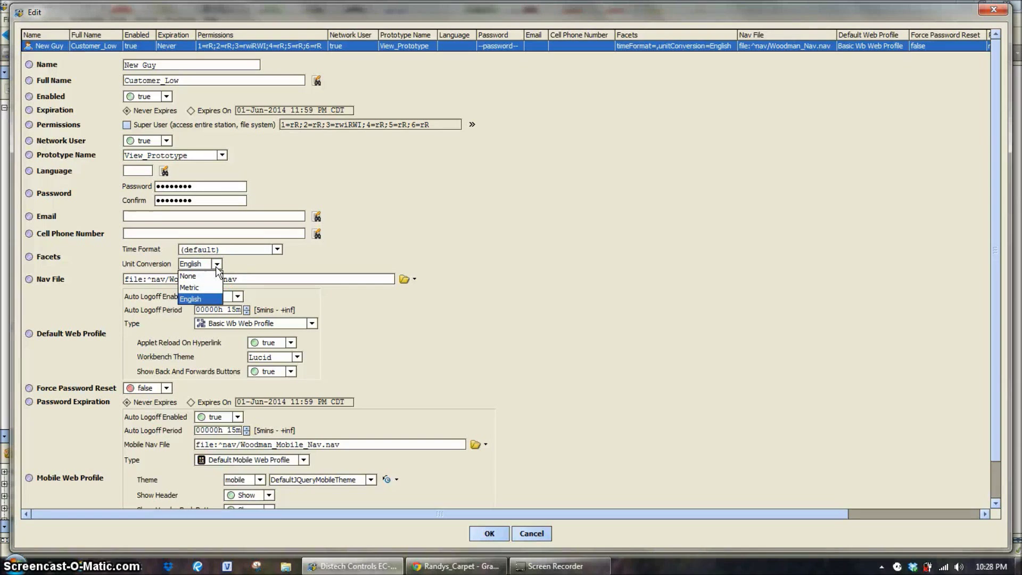
{"action": "left_click", "coordinate": [190, 298]}
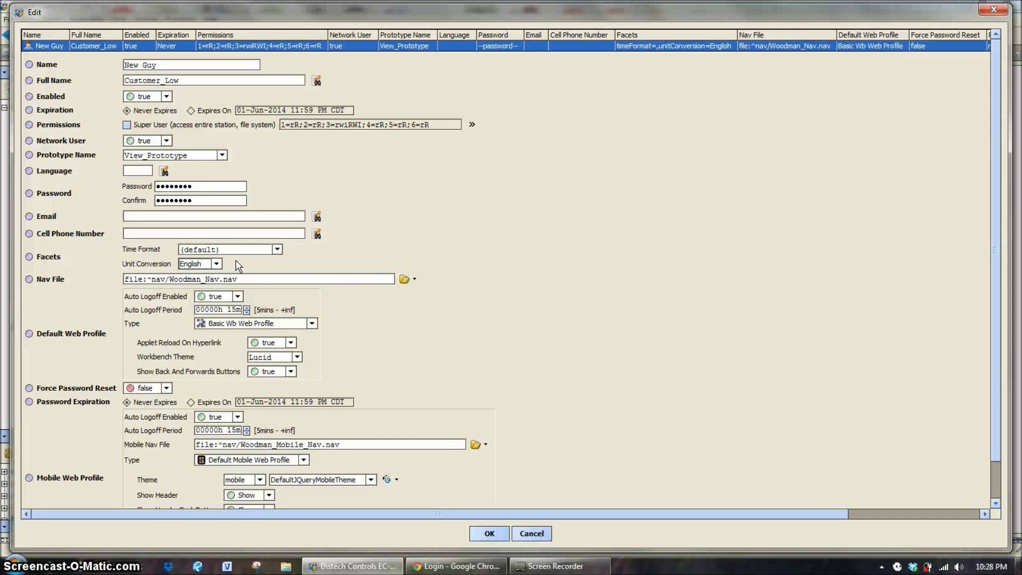
{"action": "mouse_move", "coordinate": [406, 291]}
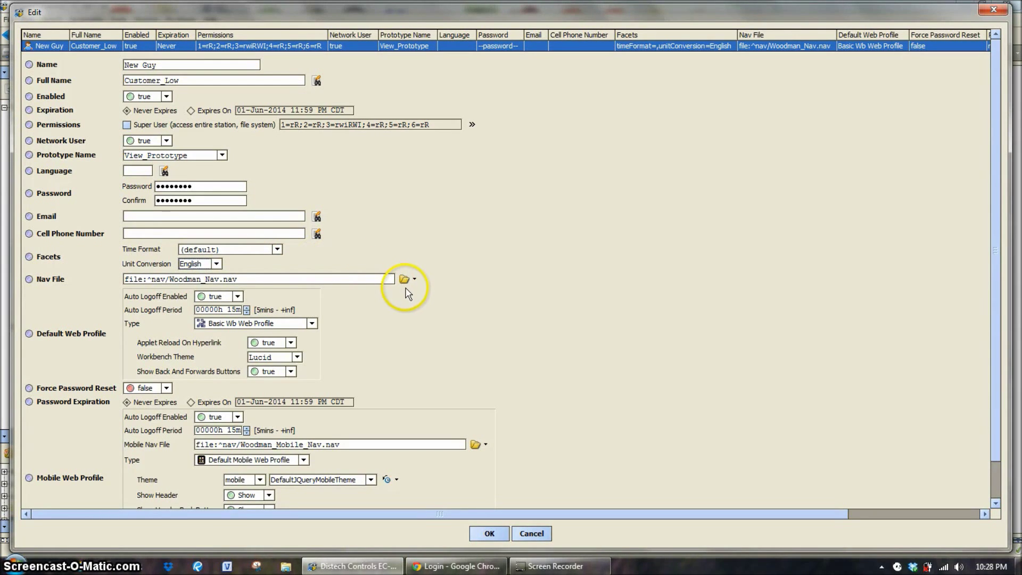
{"action": "left_click", "coordinate": [405, 279]}
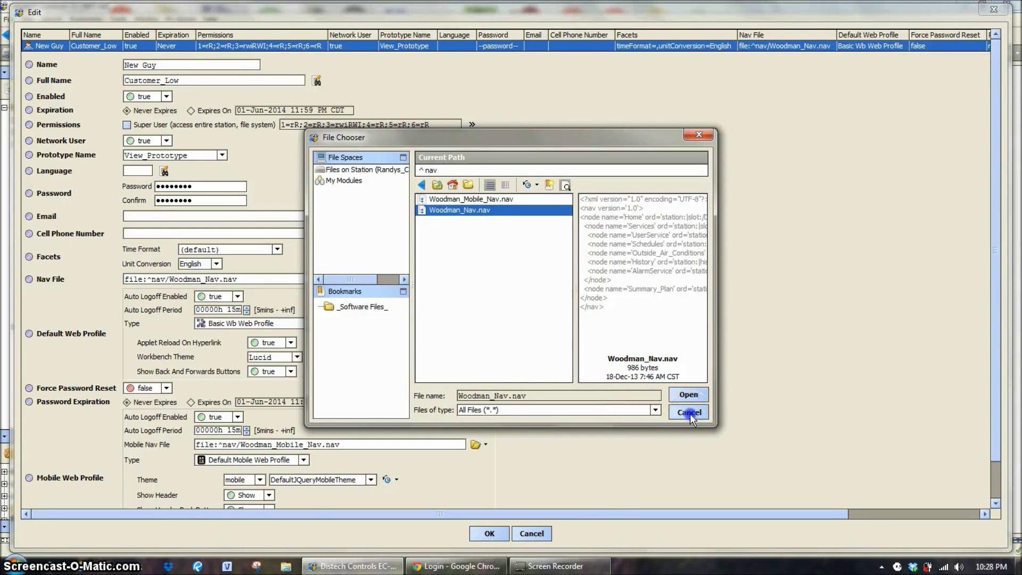
{"action": "left_click", "coordinate": [688, 412]}
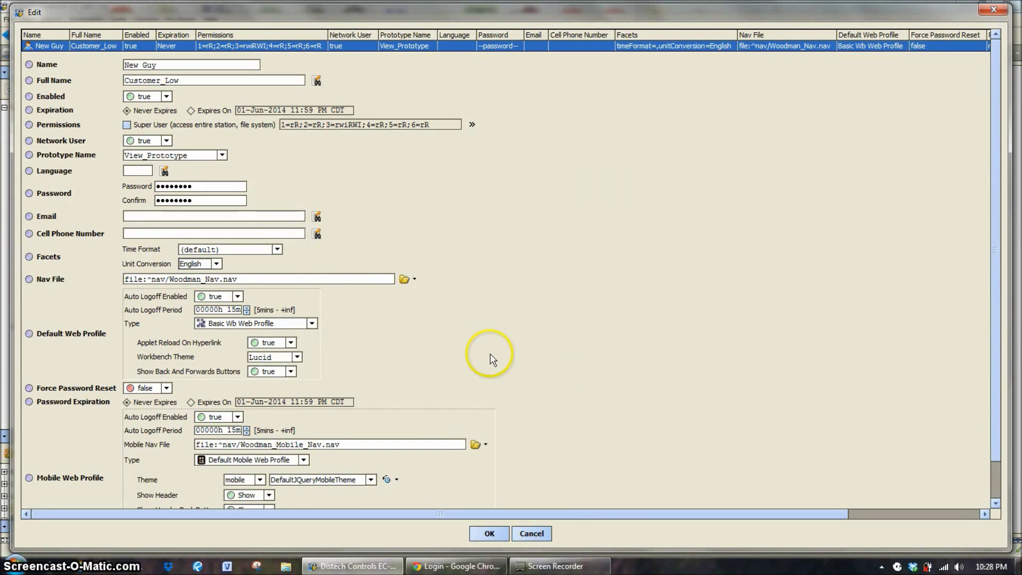
{"action": "mouse_move", "coordinate": [346, 286]}
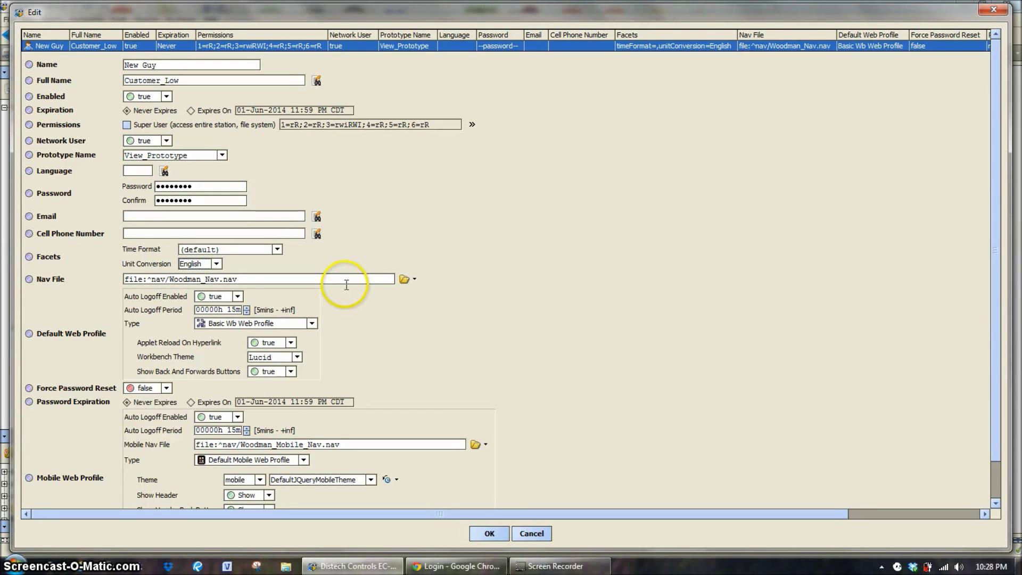
{"action": "mouse_move", "coordinate": [445, 416]}
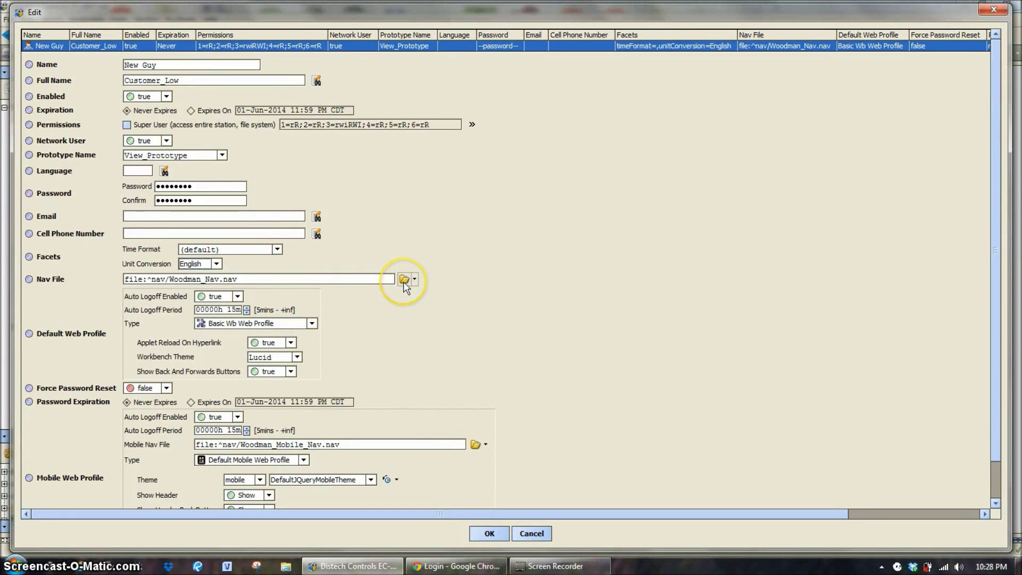
{"action": "mouse_move", "coordinate": [482, 443]}
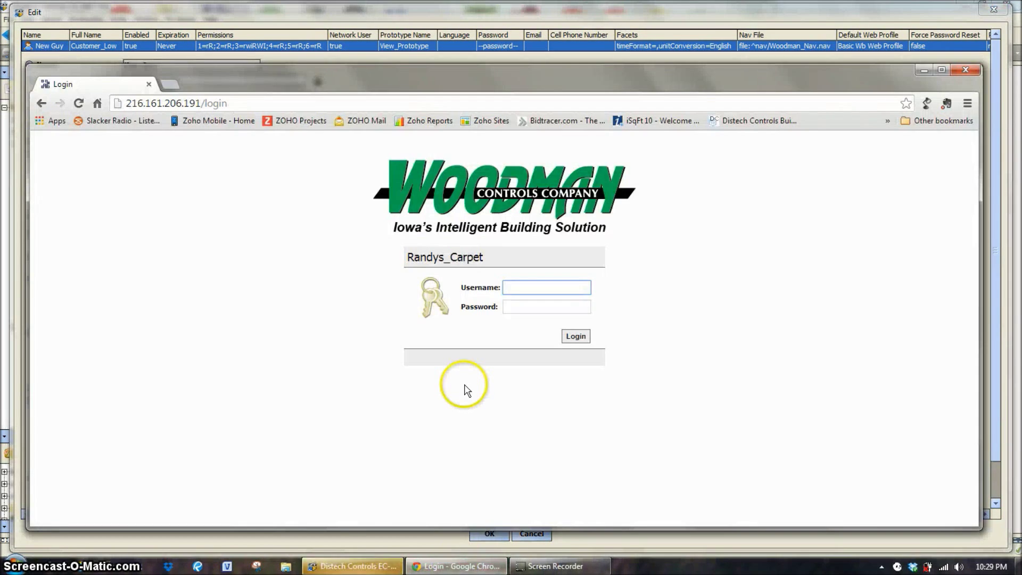
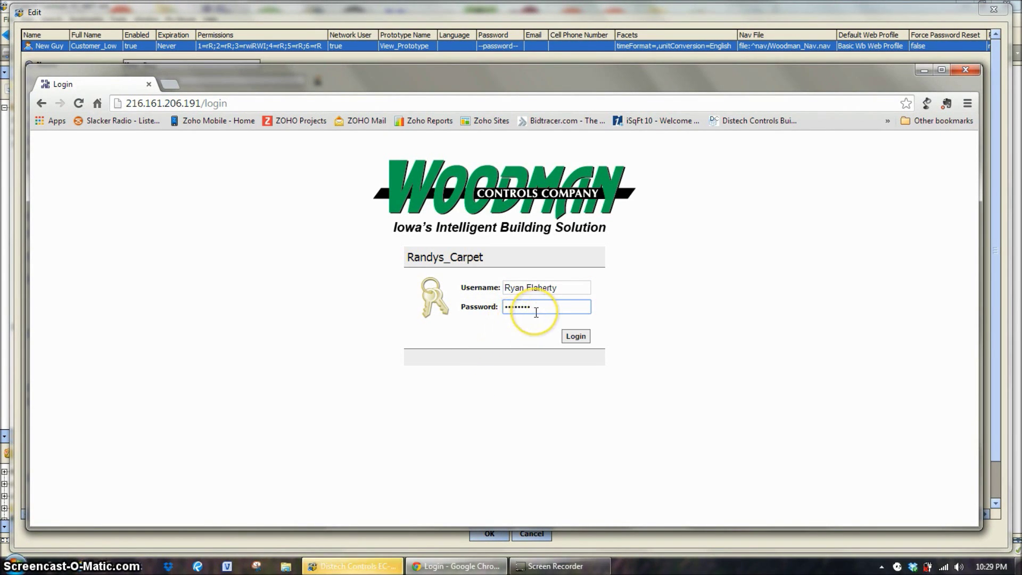
{"action": "left_click", "coordinate": [573, 335]}
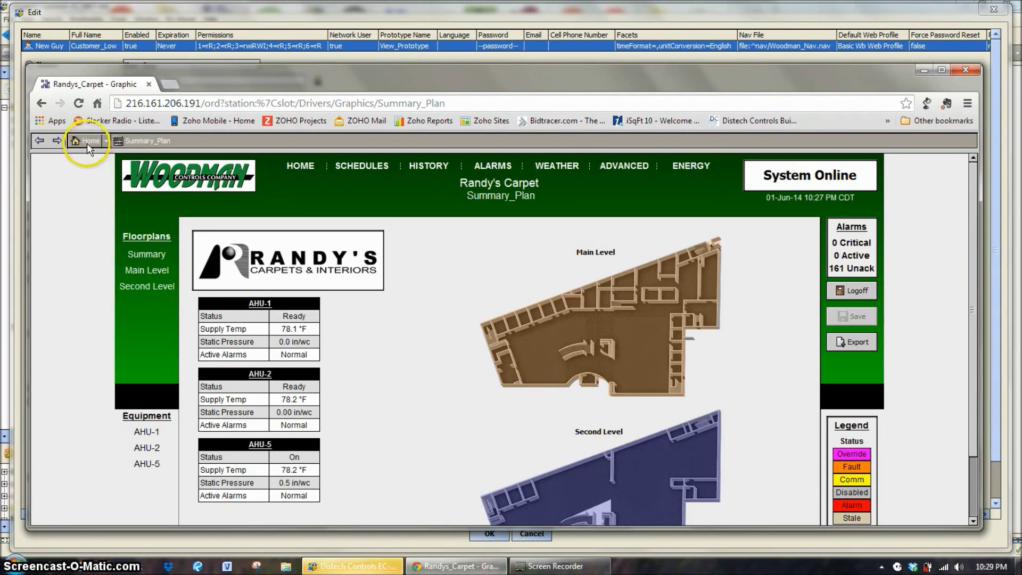
{"action": "left_click", "coordinate": [107, 142]}
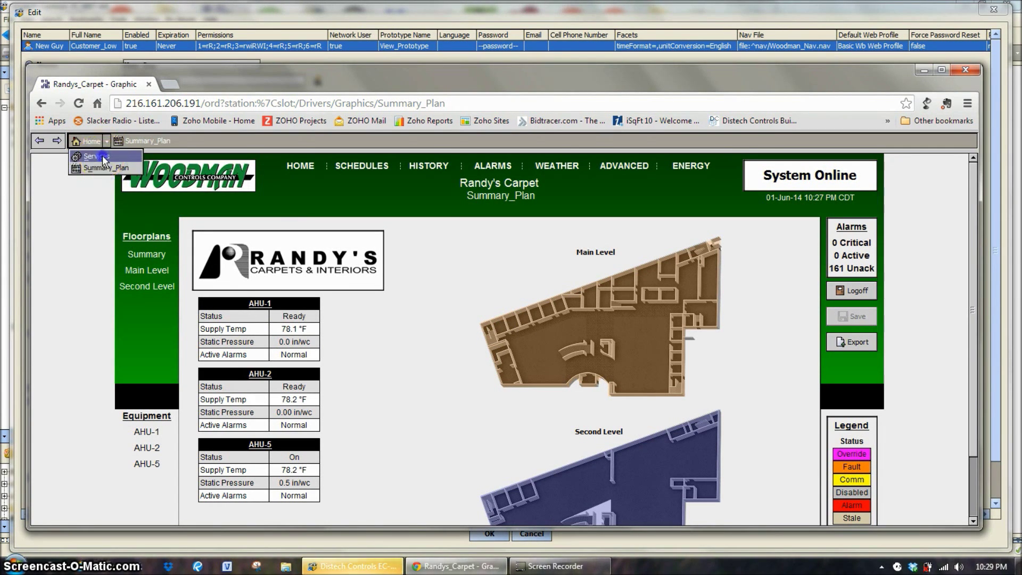
{"action": "left_click", "coordinate": [88, 155]}
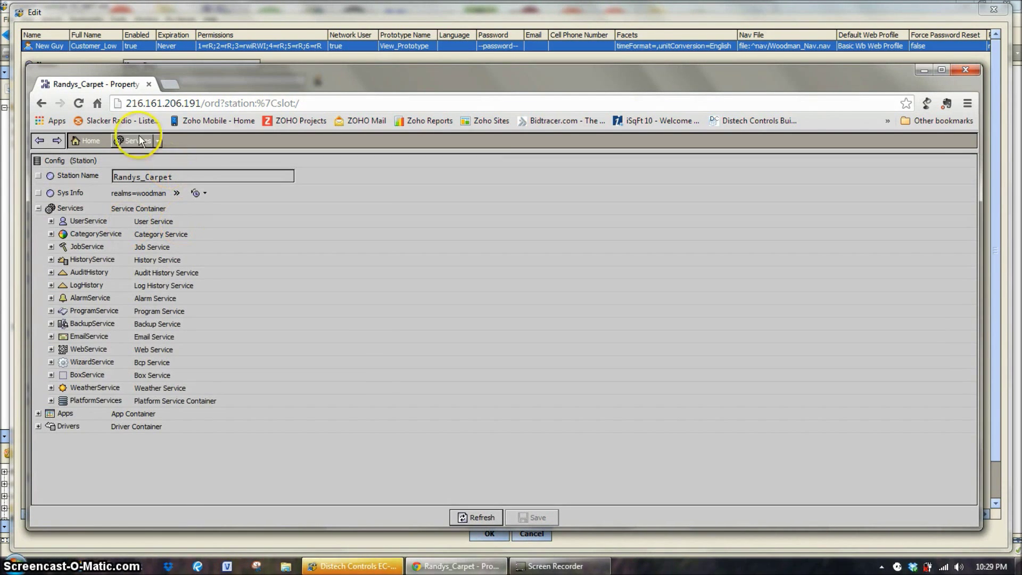
Navigate through Services to the Outside_Air_Conditions weather page, then return to EC-NET-AX.
{"action": "left_click", "coordinate": [156, 140]}
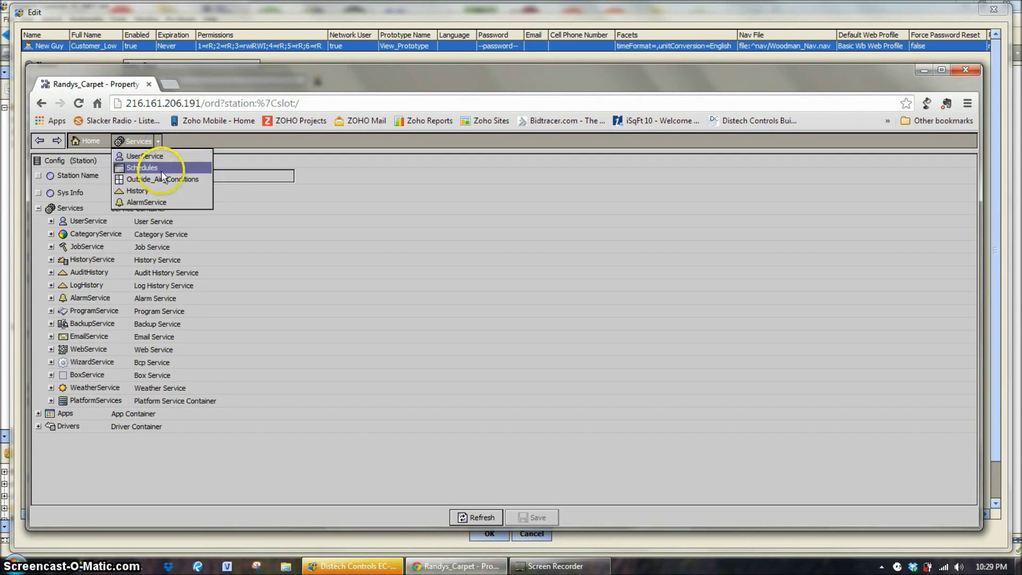
{"action": "left_click", "coordinate": [141, 167]}
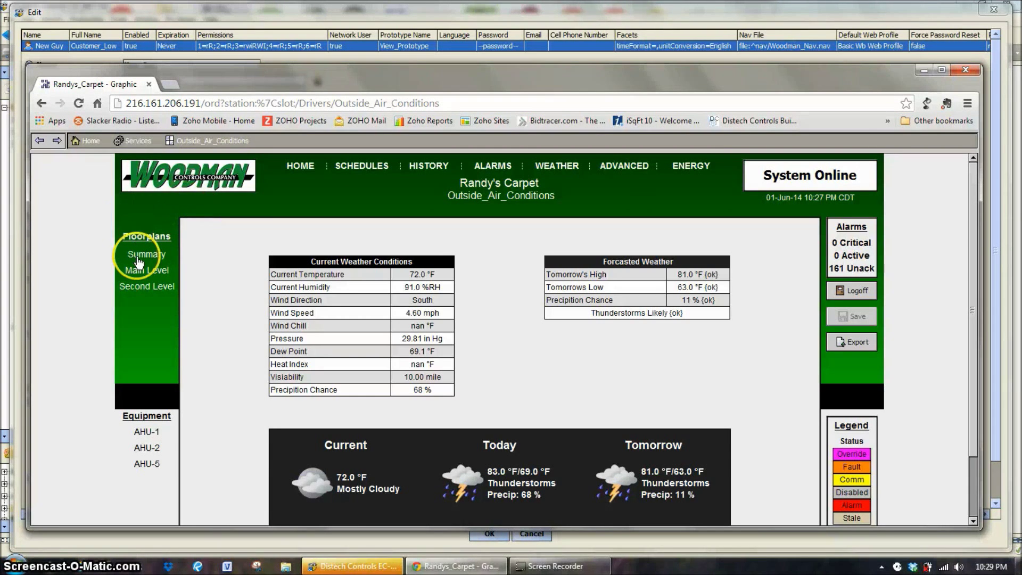
{"action": "mouse_move", "coordinate": [191, 260]}
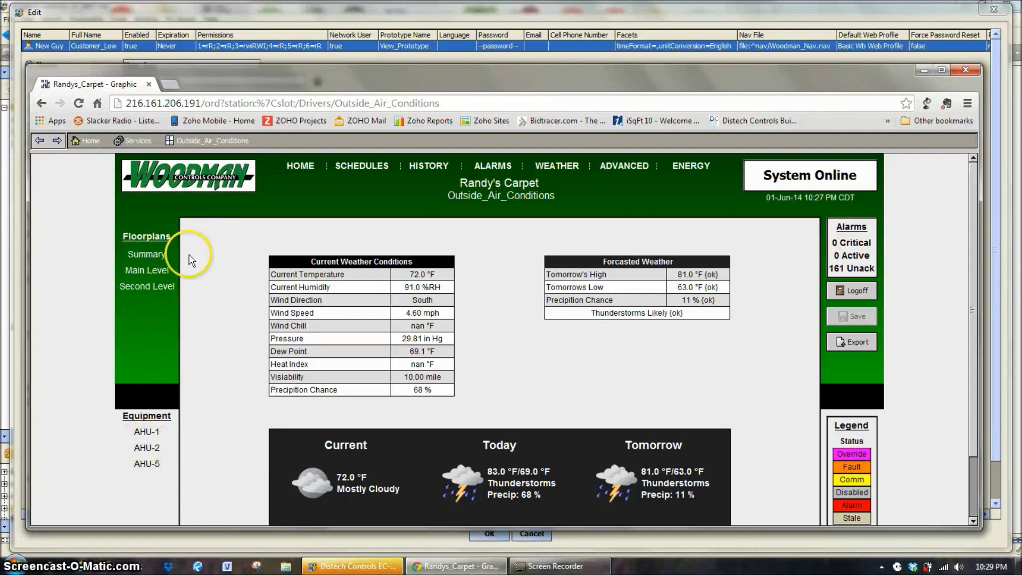
{"action": "mouse_move", "coordinate": [472, 199]}
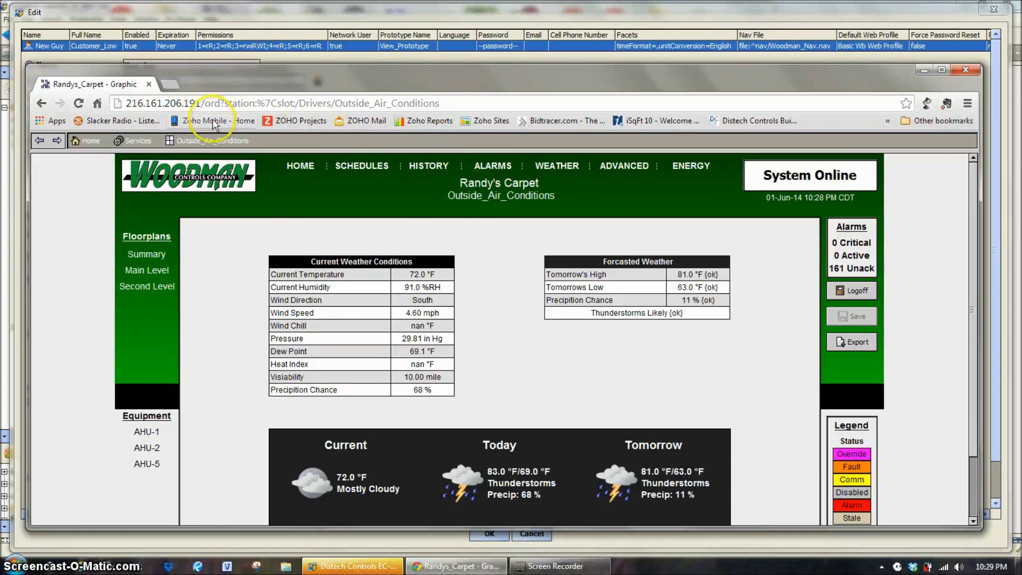
{"action": "left_click", "coordinate": [78, 103]}
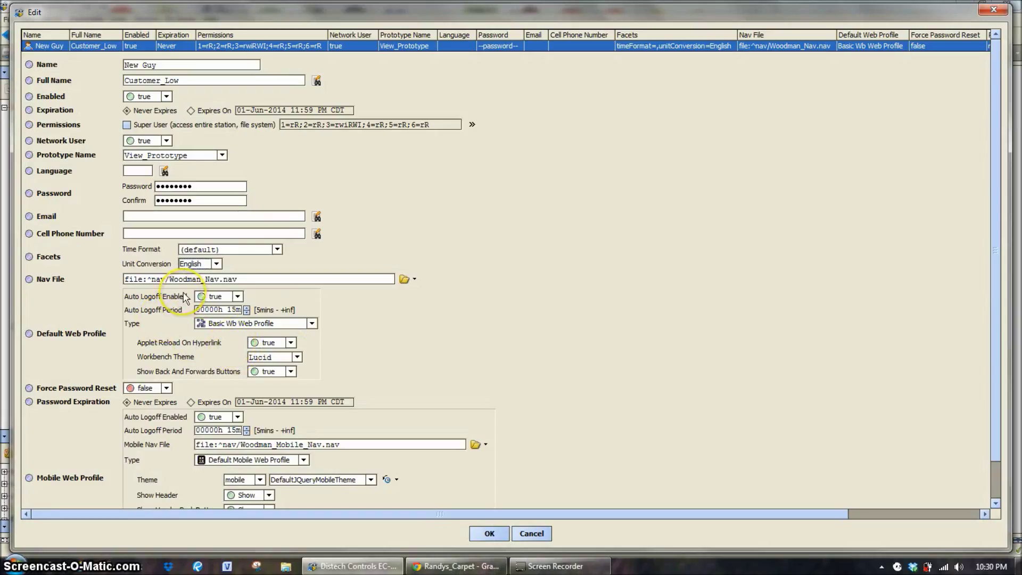
{"action": "mouse_move", "coordinate": [98, 360]}
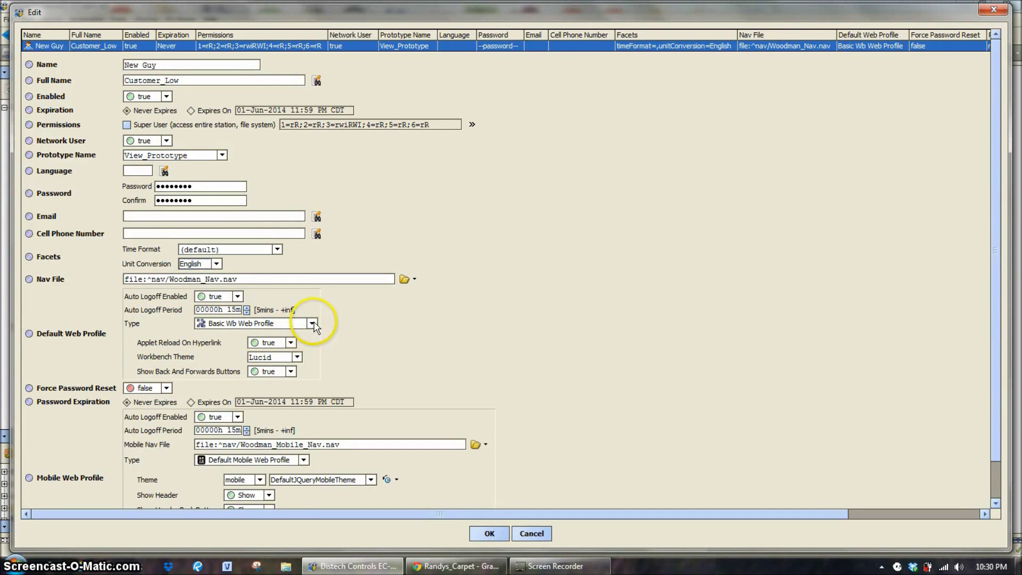
List the Default Web Profile Type choices for New Guy, then switch to the station web page.
{"action": "left_click", "coordinate": [312, 324]}
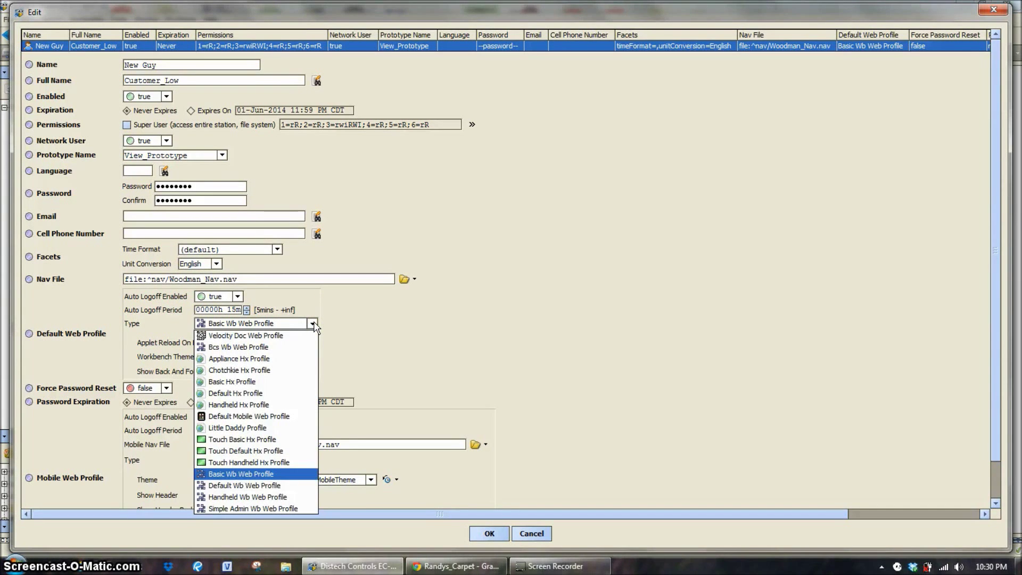
{"action": "mouse_move", "coordinate": [246, 462]}
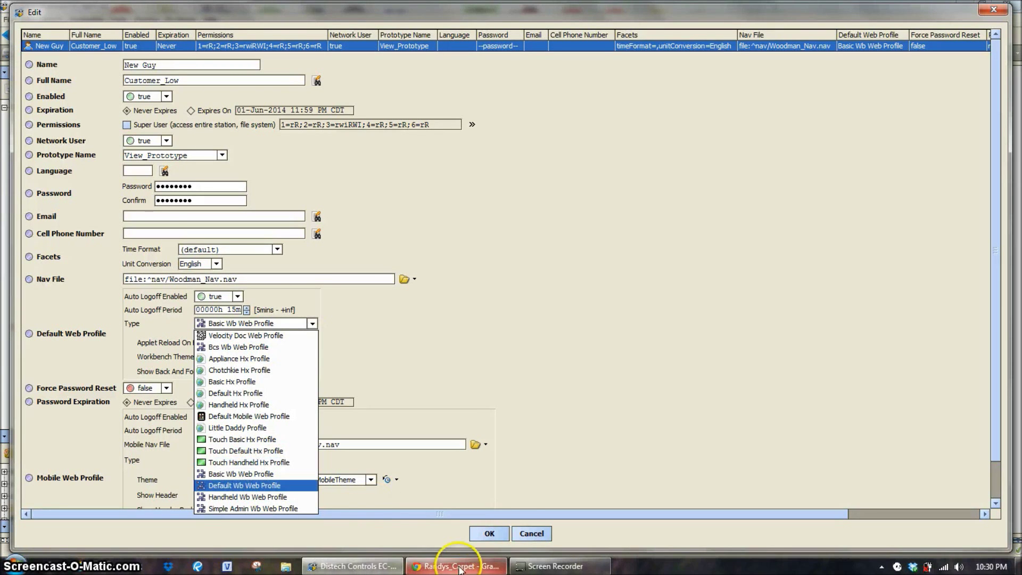
{"action": "left_click", "coordinate": [456, 565]}
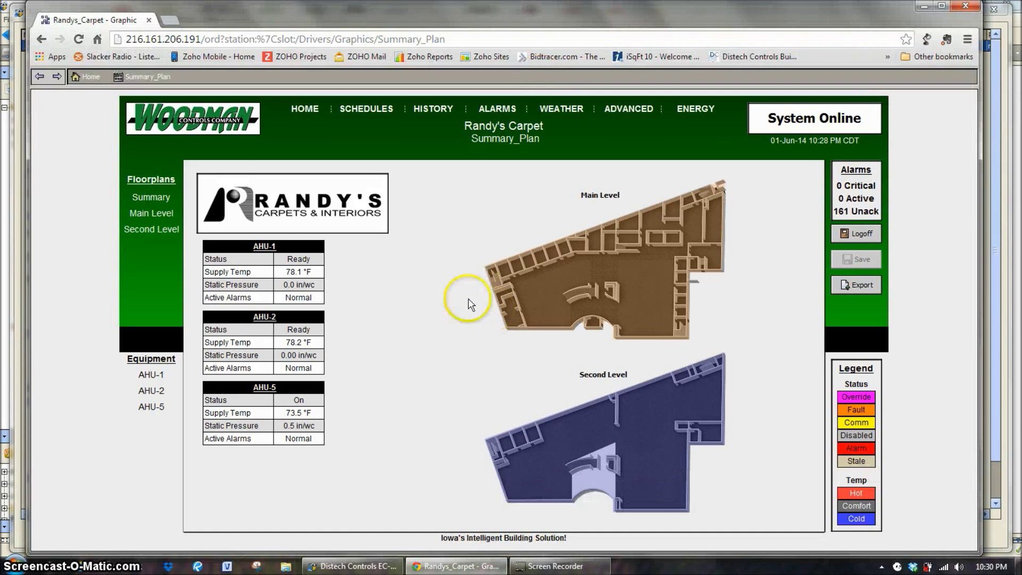
{"action": "mouse_move", "coordinate": [596, 246]}
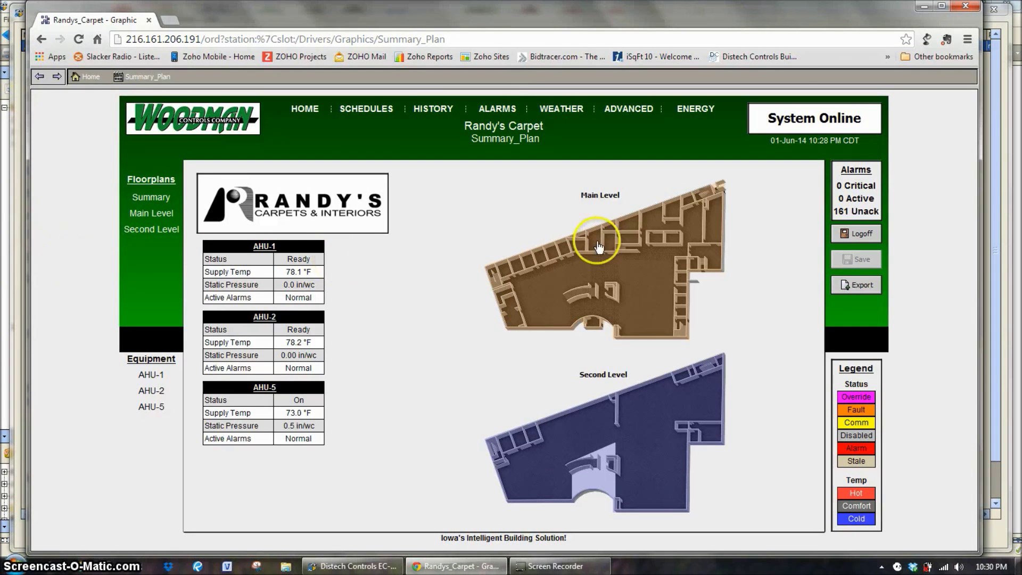
{"action": "mouse_move", "coordinate": [645, 233]}
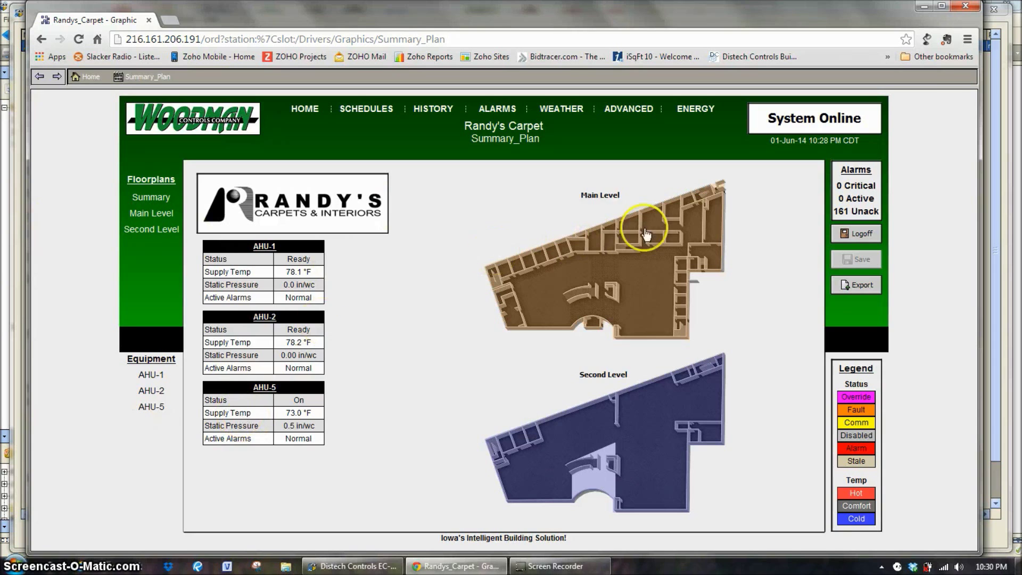
Choose an option from Chrome's menu near Zoom while viewing the Summary_Plan graphic.
{"action": "left_click", "coordinate": [967, 40]}
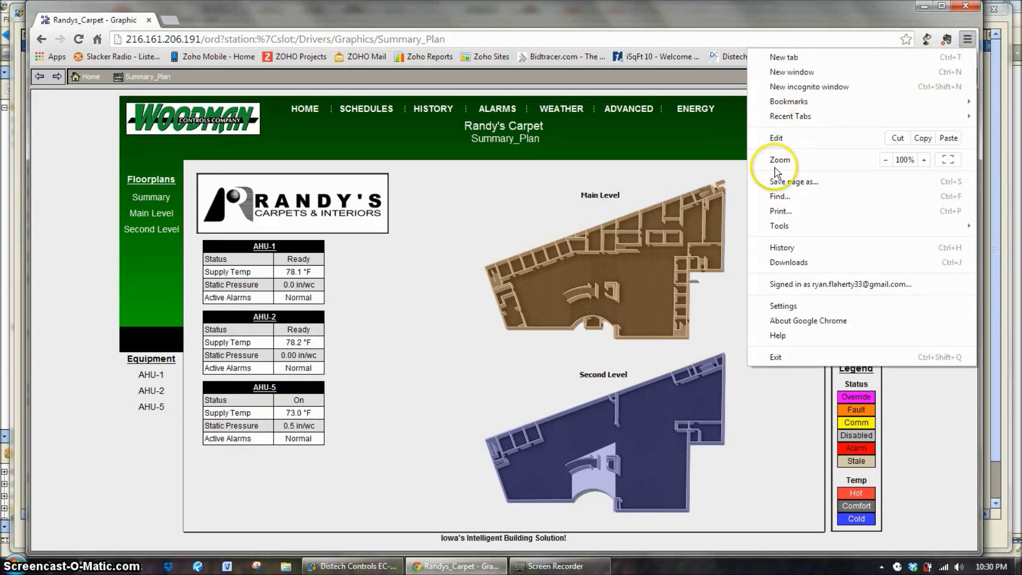
{"action": "left_click", "coordinate": [947, 160]}
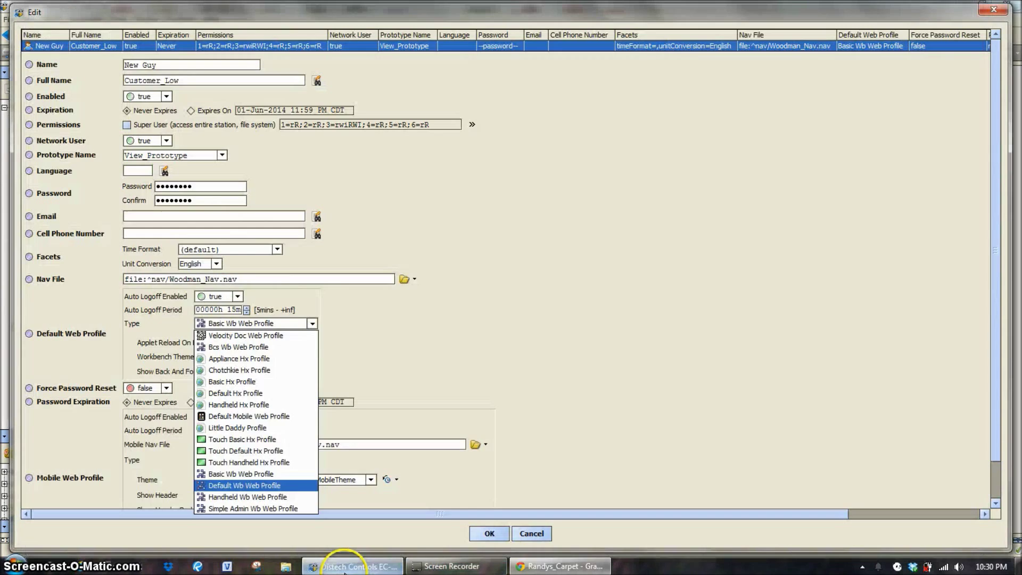
{"action": "mouse_move", "coordinate": [249, 416]}
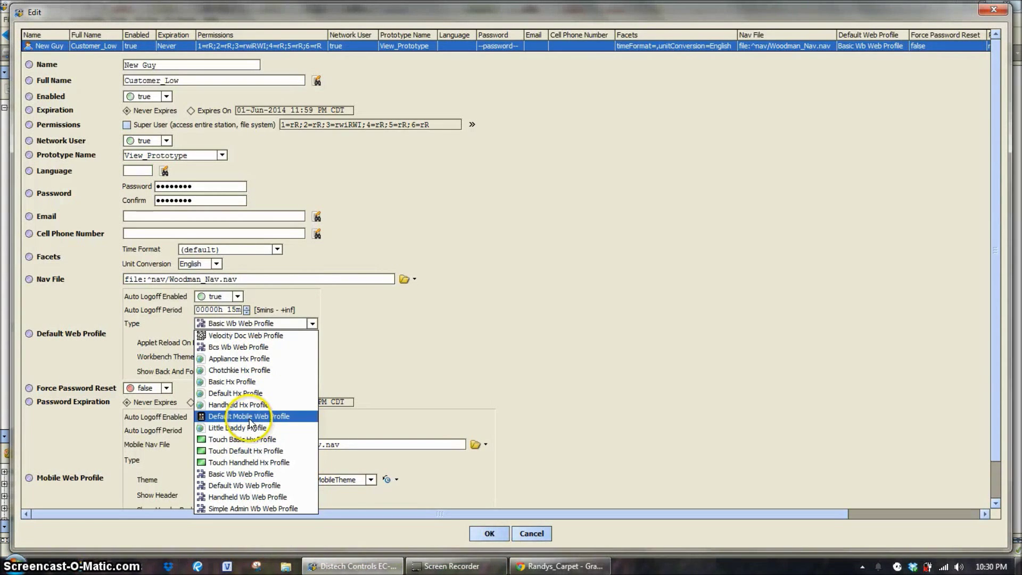
{"action": "left_click", "coordinate": [243, 485]}
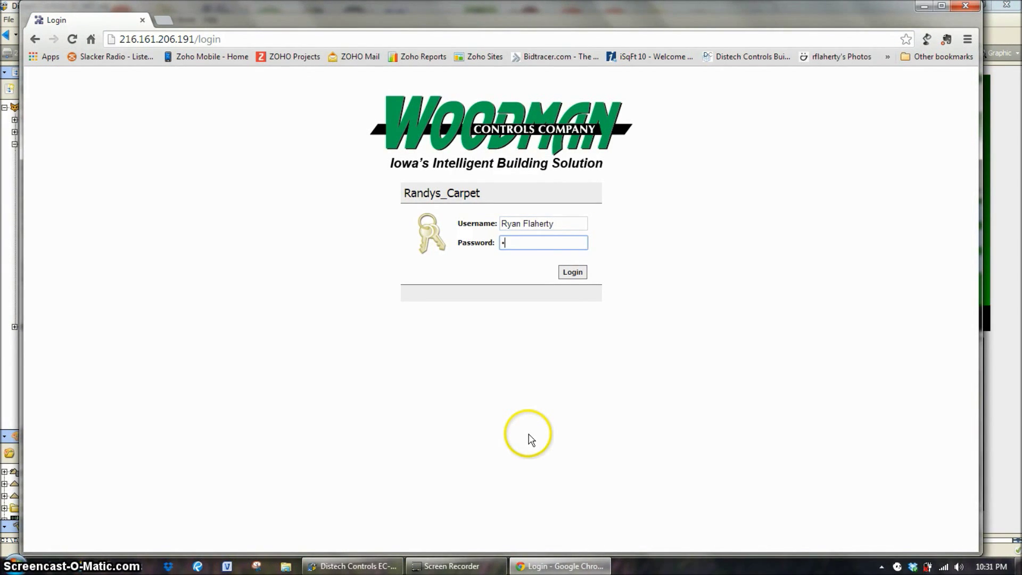
Sign in to the Randys_Carpet station with the password, reaching the Summary_Plan page.
{"action": "type", "text": "password"}
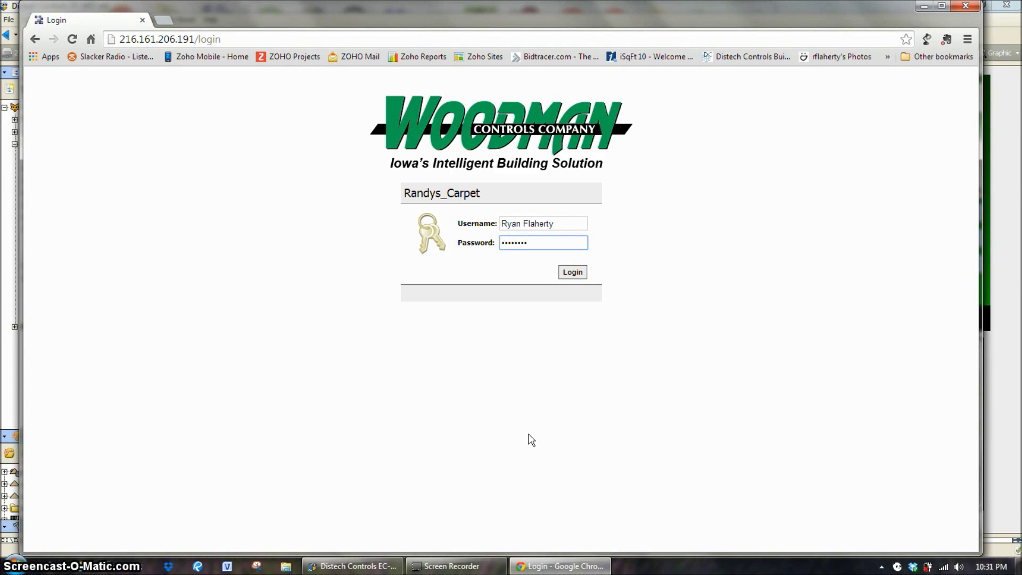
{"action": "left_click", "coordinate": [571, 271]}
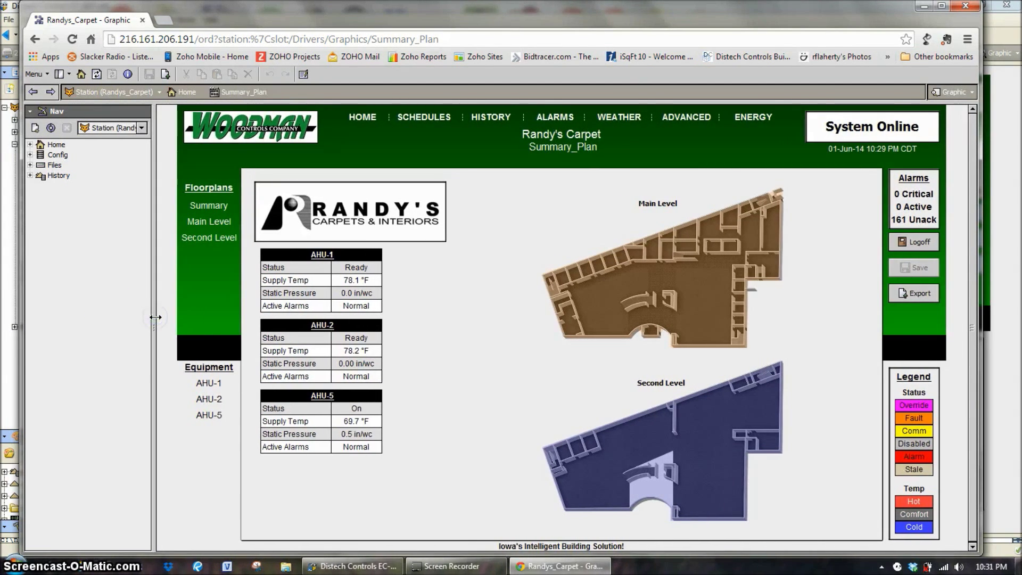
Expand Config, collapse Drivers, and return to the User Manager list with New Guy present.
{"action": "left_click", "coordinate": [29, 154]}
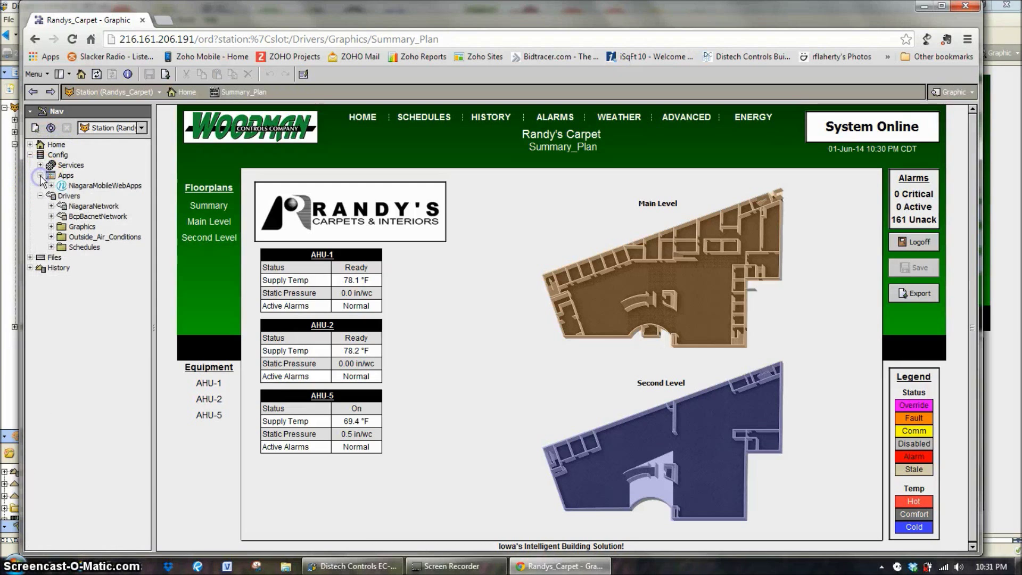
{"action": "left_click", "coordinate": [42, 174]}
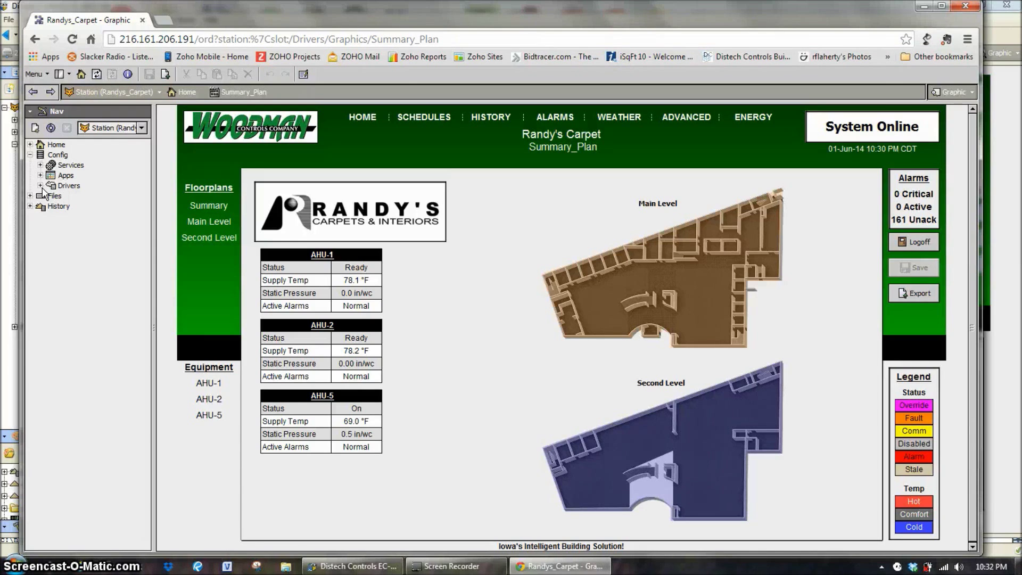
{"action": "mouse_move", "coordinate": [139, 201]}
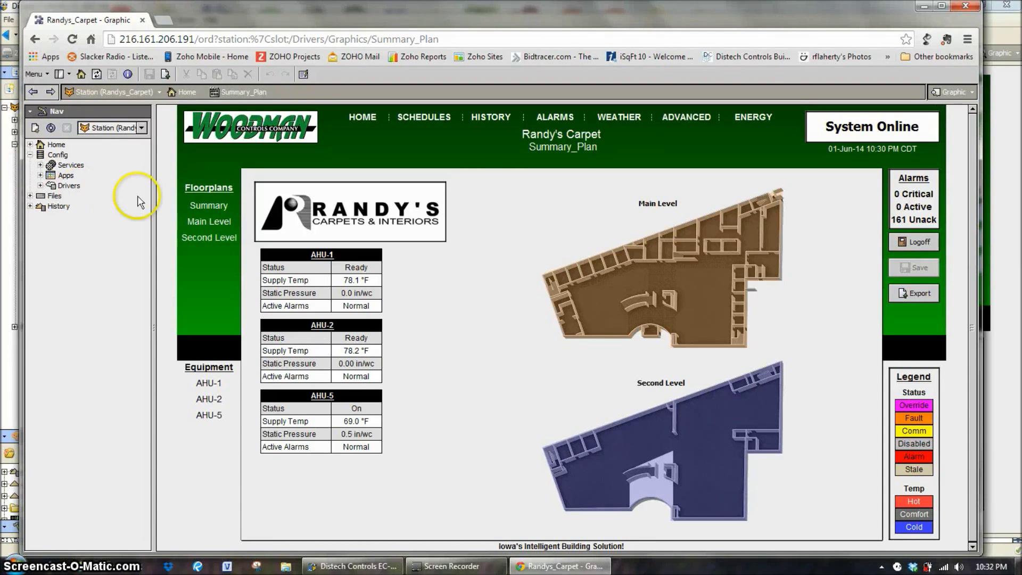
{"action": "mouse_move", "coordinate": [347, 222]}
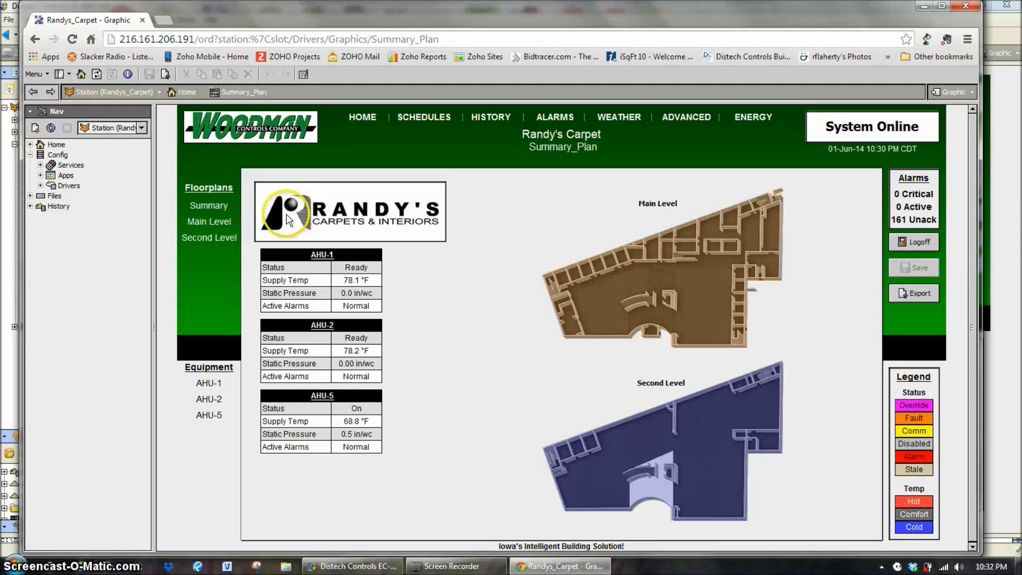
{"action": "mouse_move", "coordinate": [110, 218]}
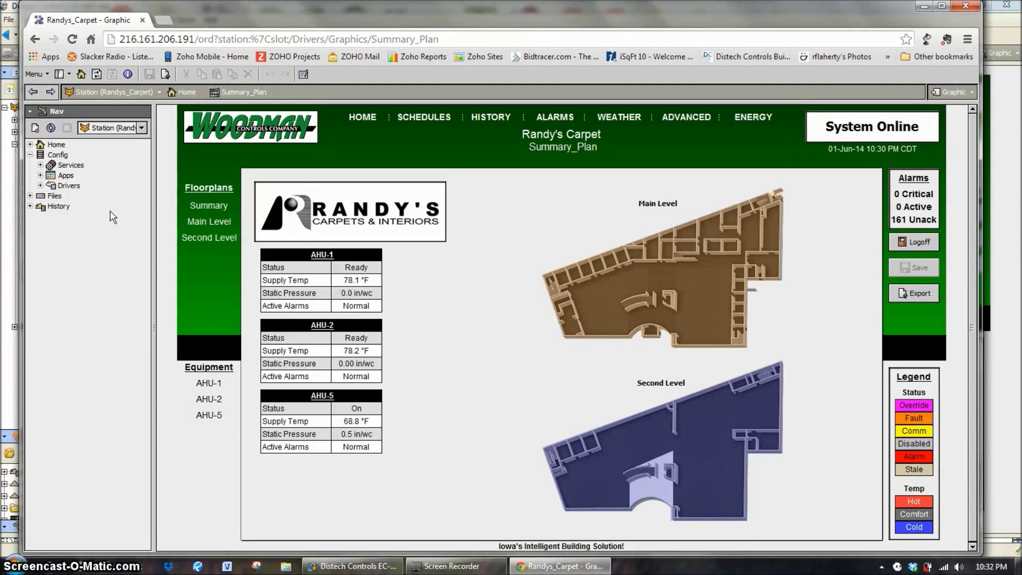
{"action": "left_click", "coordinate": [353, 565]}
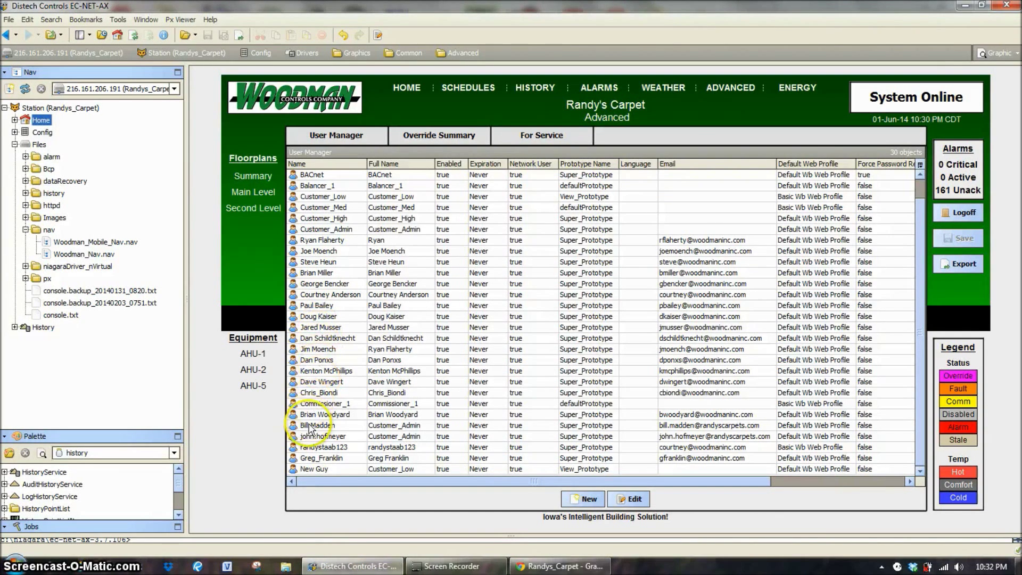
{"action": "left_click", "coordinate": [319, 240]}
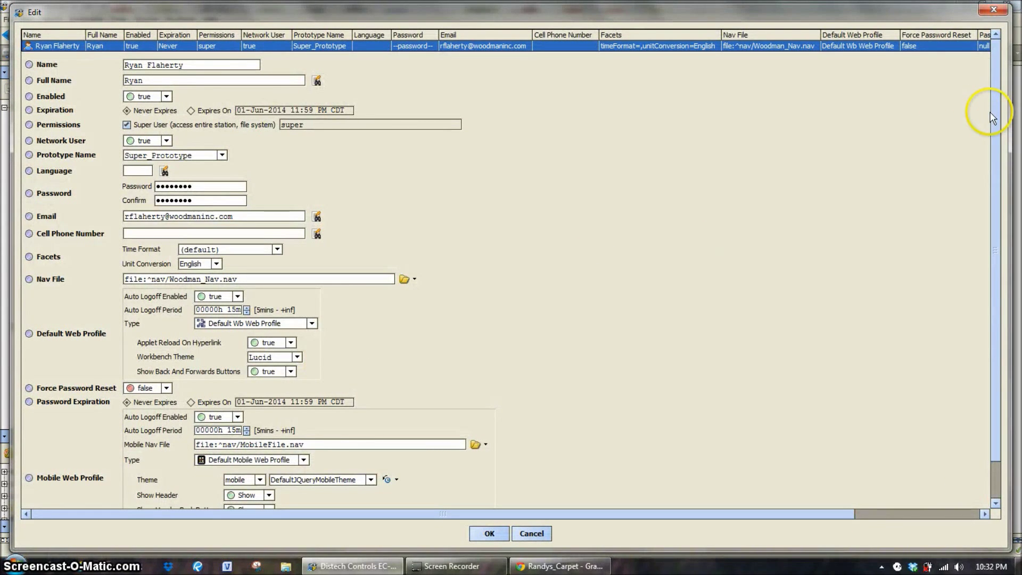
{"action": "scroll", "scroll_direction": "down", "scroll_amount": 3}
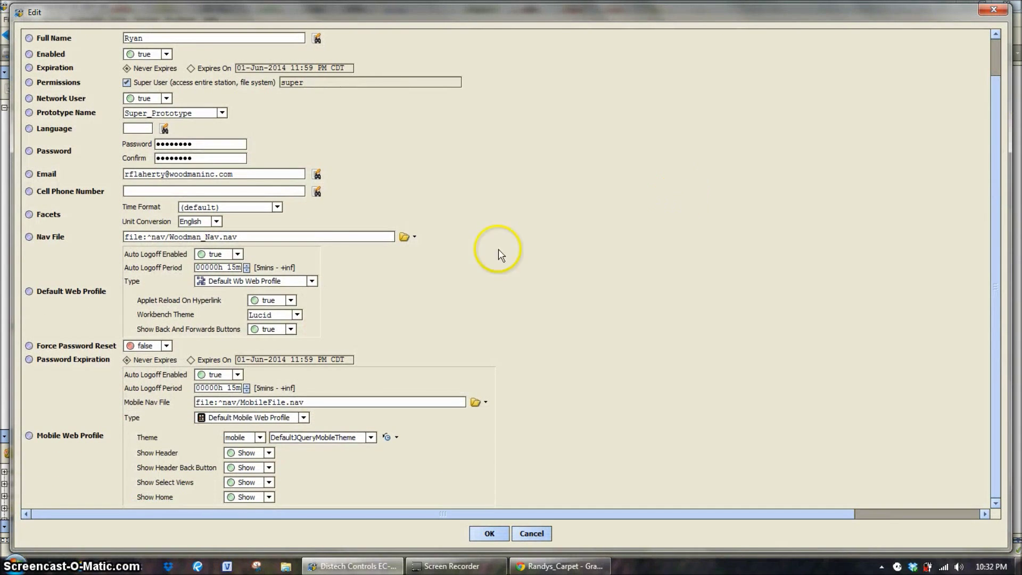
{"action": "mouse_move", "coordinate": [174, 306]}
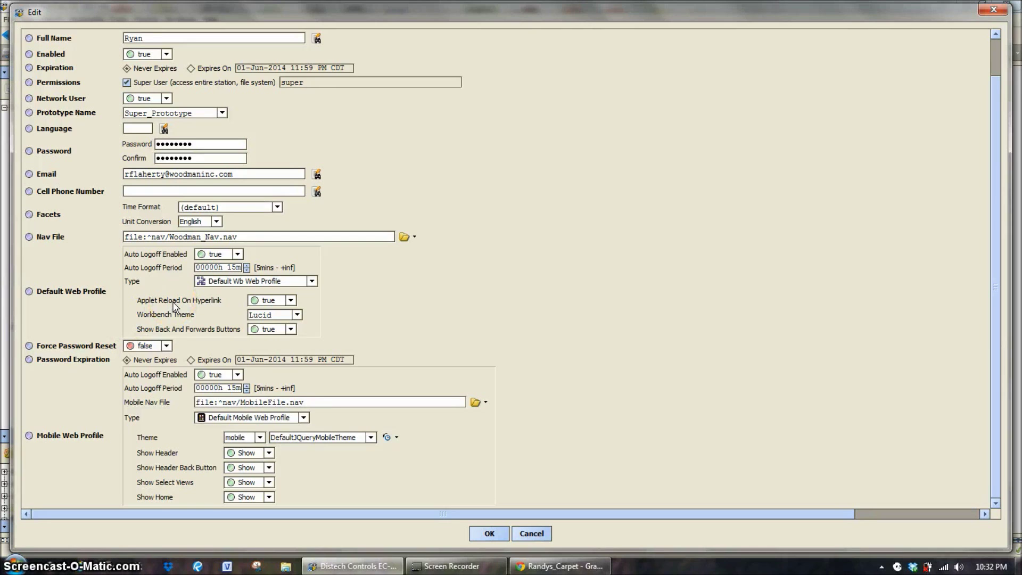
{"action": "mouse_move", "coordinate": [171, 343]}
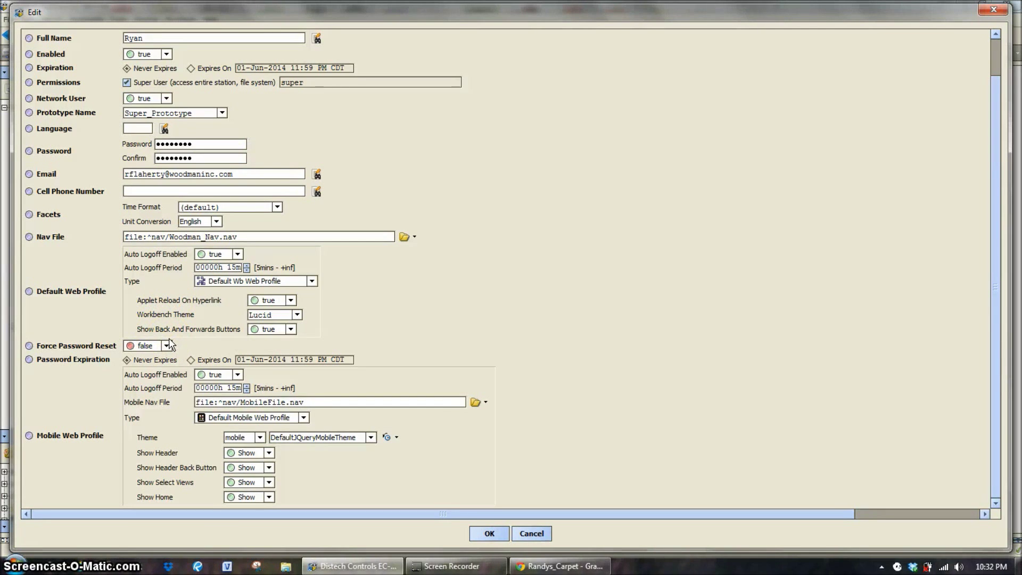
{"action": "mouse_move", "coordinate": [277, 290]}
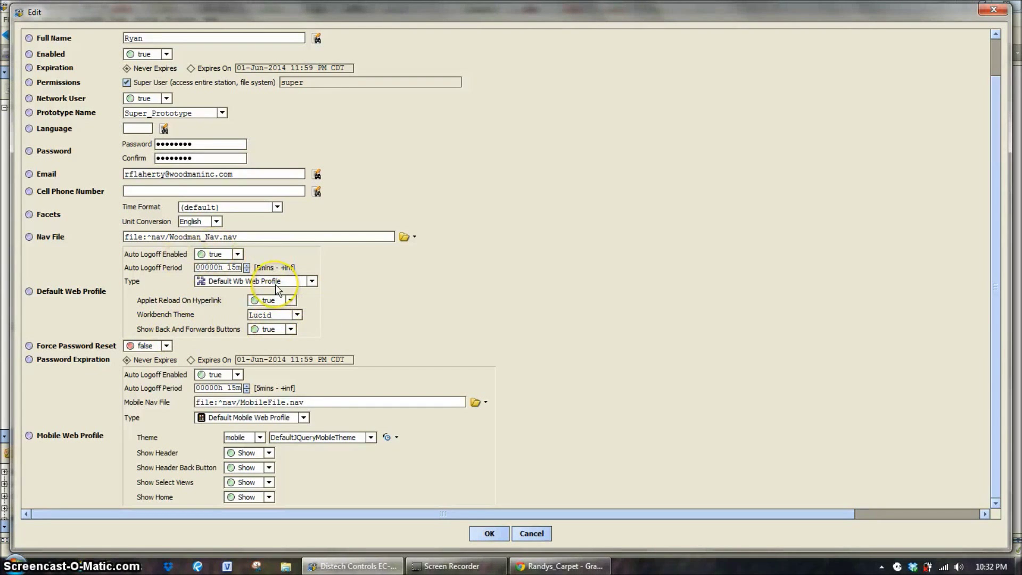
{"action": "mouse_move", "coordinate": [277, 286]}
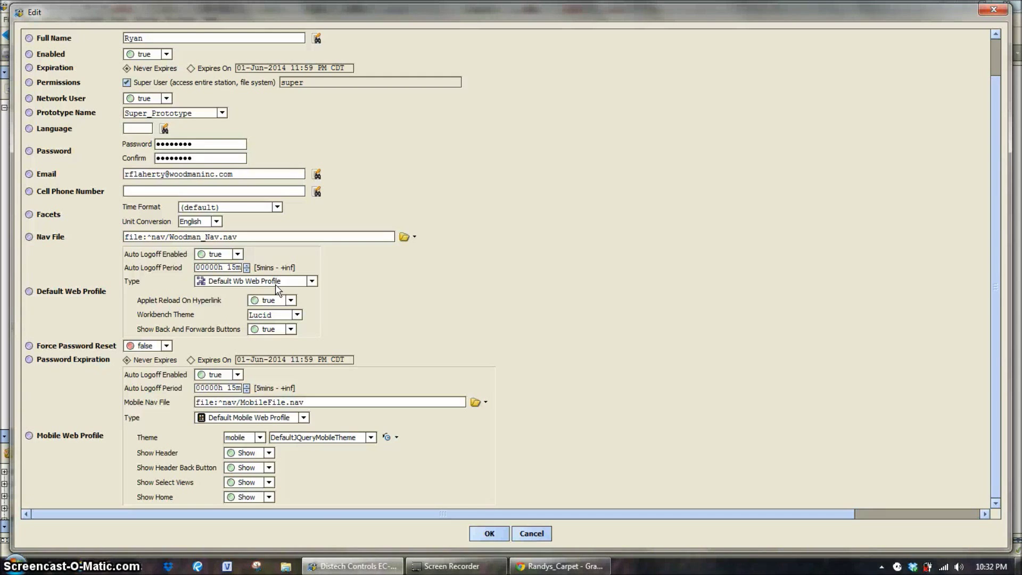
{"action": "mouse_move", "coordinate": [45, 378]}
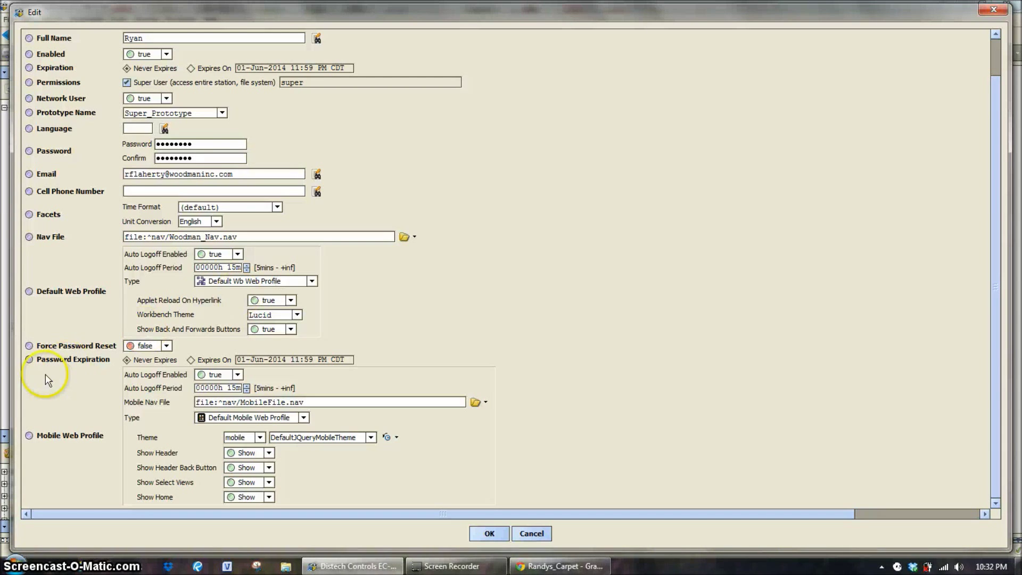
{"action": "mouse_move", "coordinate": [137, 365]}
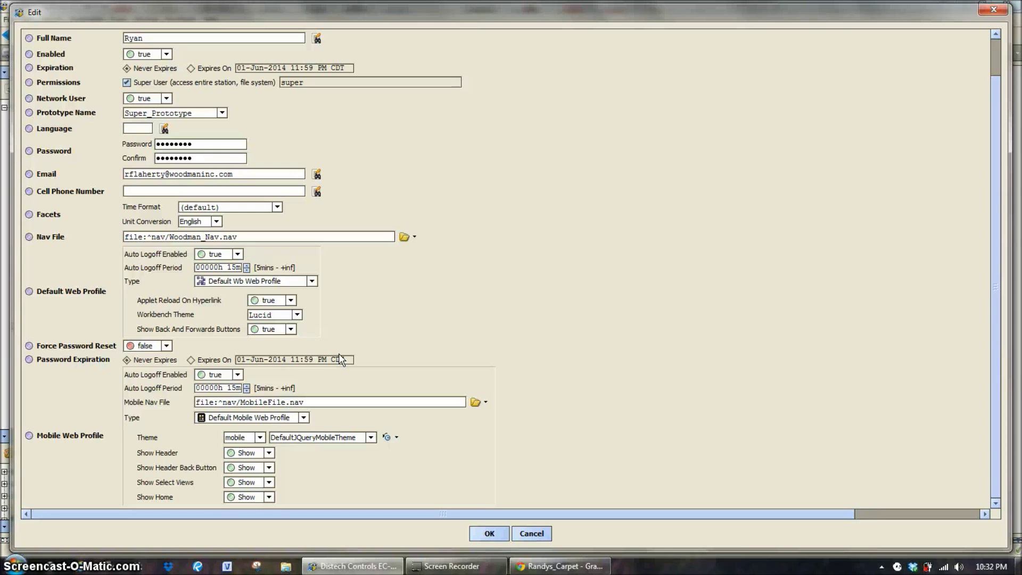
{"action": "mouse_move", "coordinate": [118, 390]}
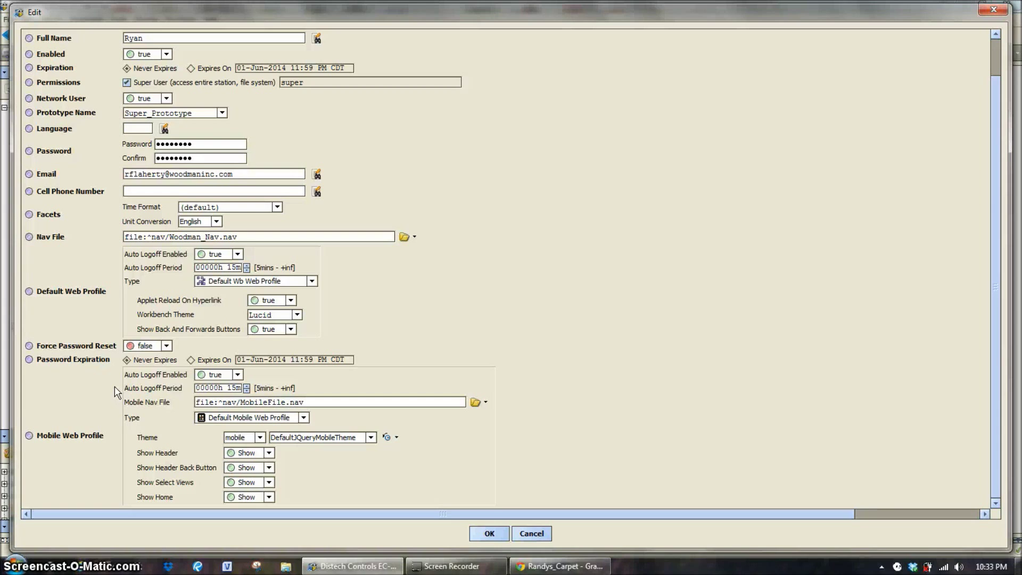
{"action": "mouse_move", "coordinate": [884, 399]}
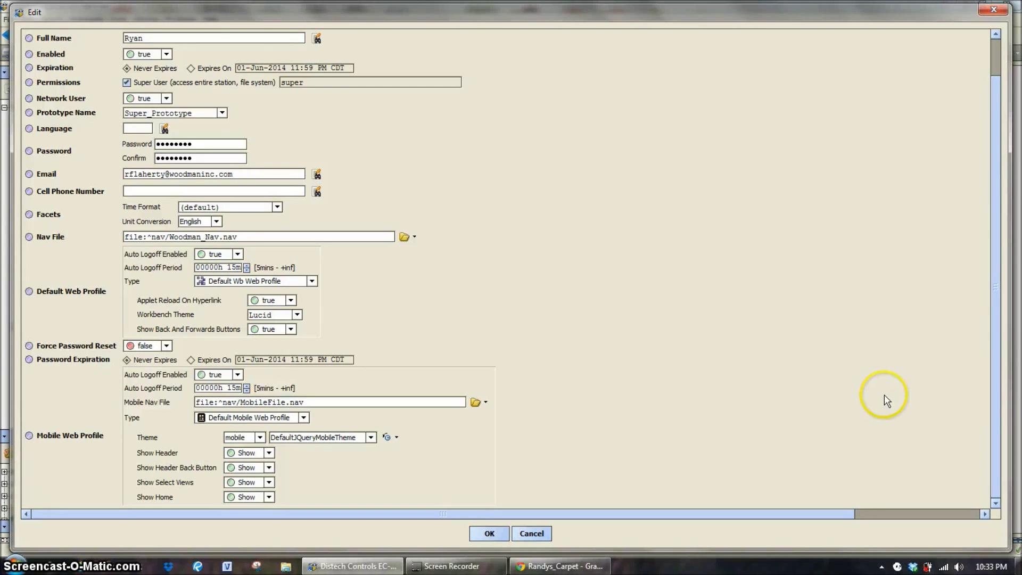
{"action": "mouse_move", "coordinate": [472, 397]}
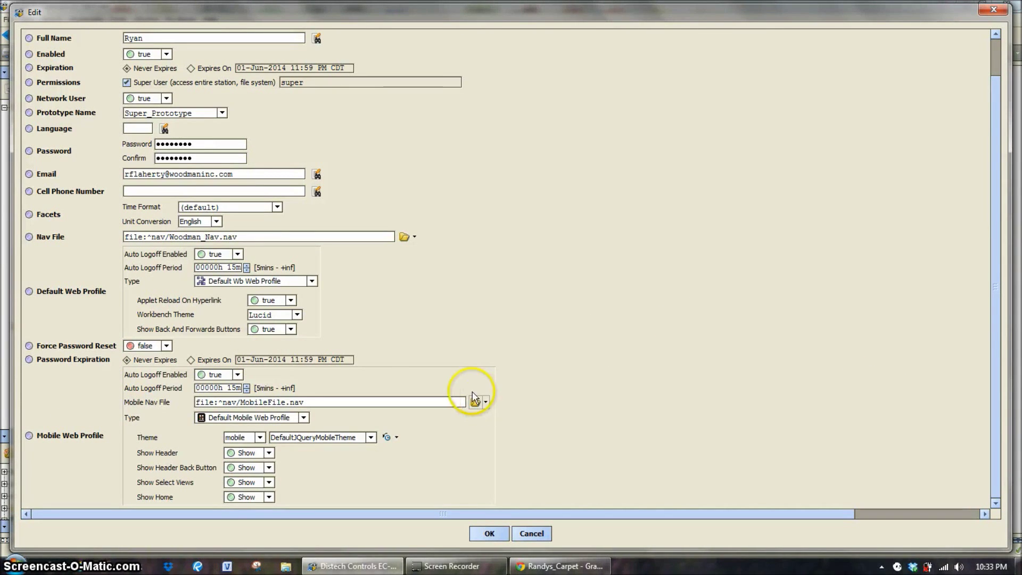
{"action": "mouse_move", "coordinate": [368, 485]}
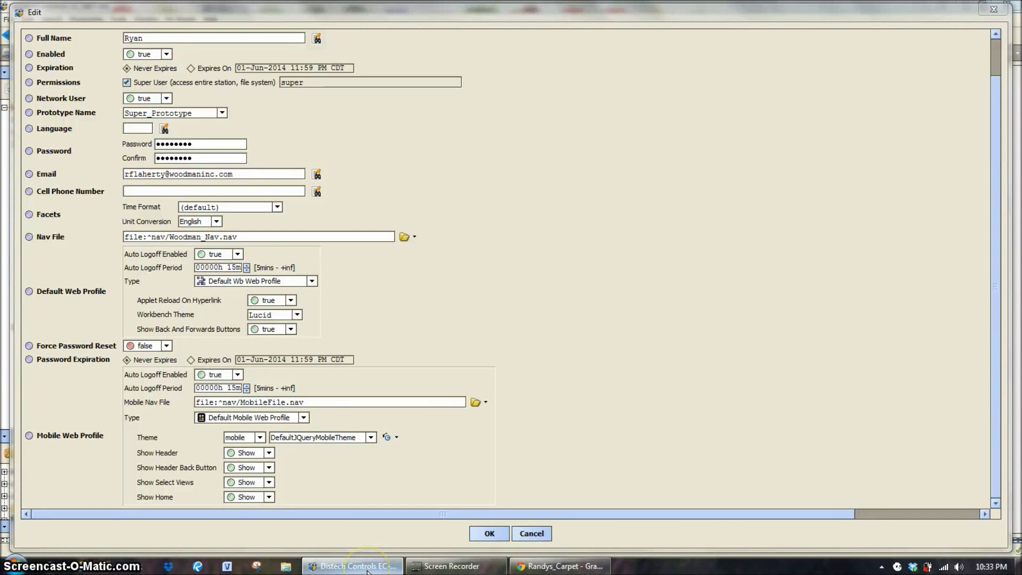
Dismiss the Edit dialog, collapse Files and expand the station's Config branch.
{"action": "left_click", "coordinate": [488, 533]}
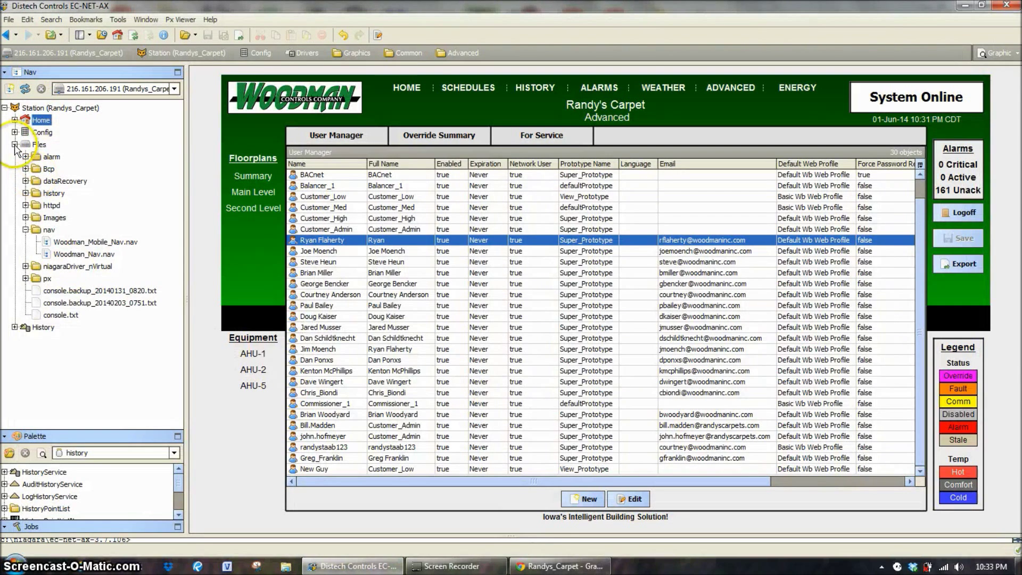
{"action": "left_click", "coordinate": [14, 144]}
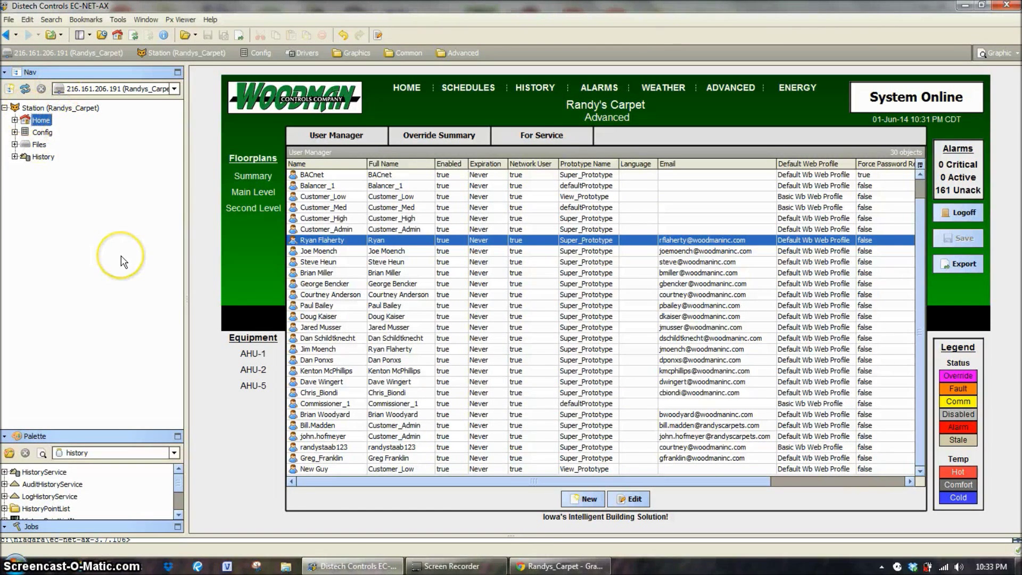
{"action": "mouse_move", "coordinate": [123, 261]}
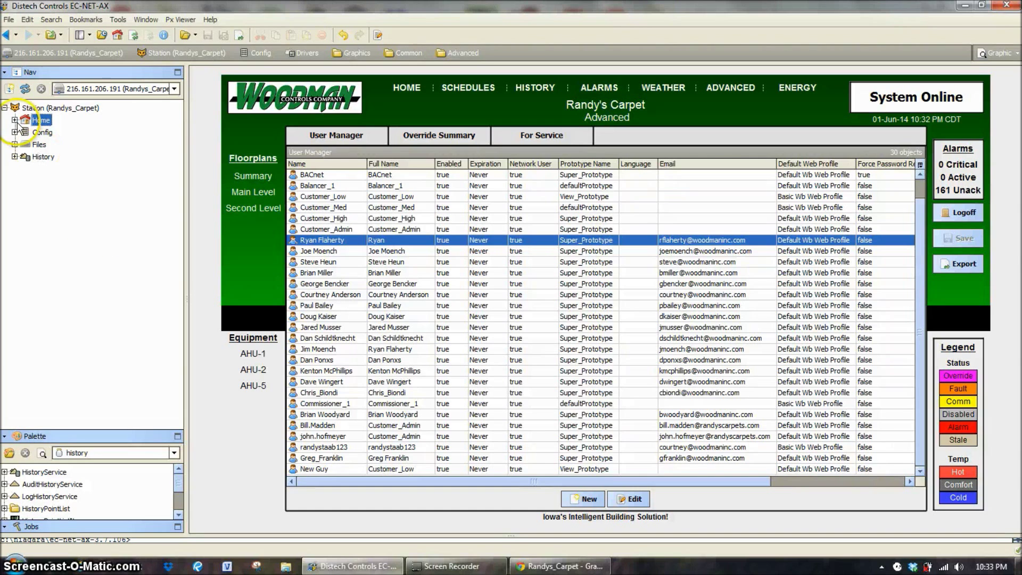
{"action": "left_click", "coordinate": [14, 132]}
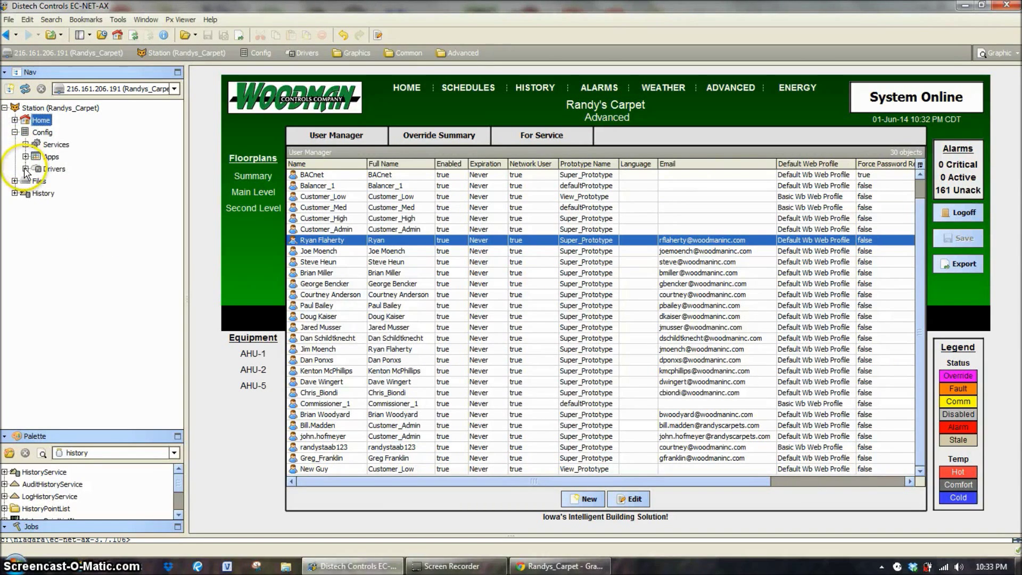
Expand Drivers > BcpBacnetNetwork to list its AHU and WT devices.
{"action": "left_click", "coordinate": [15, 169]}
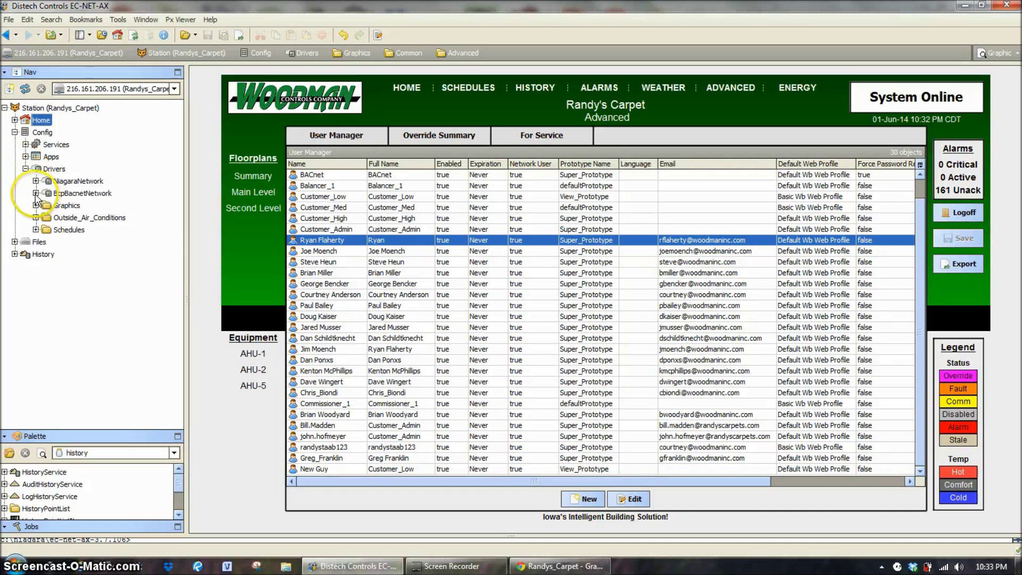
{"action": "left_click", "coordinate": [37, 193]}
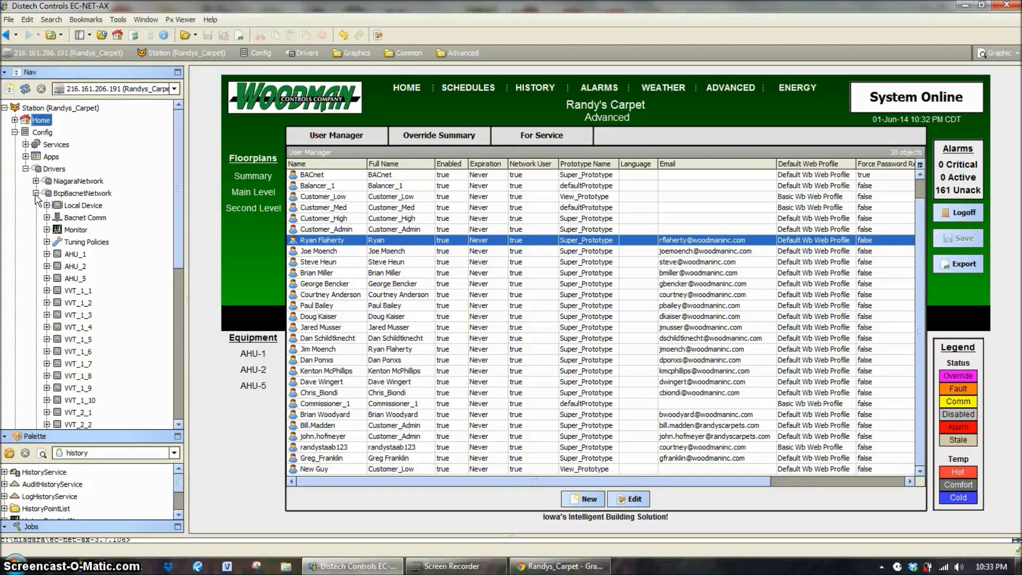
{"action": "mouse_move", "coordinate": [116, 286]}
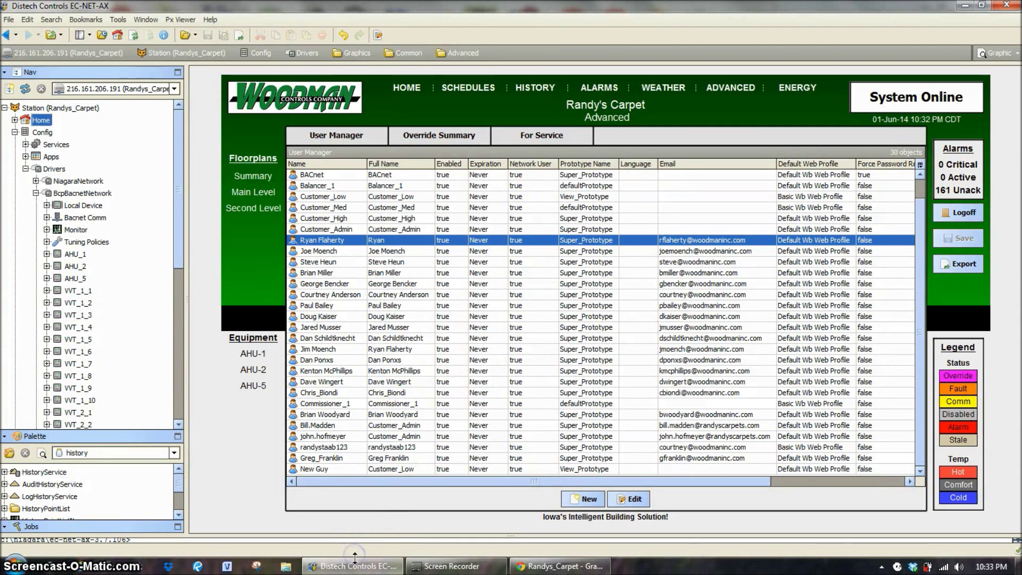
{"action": "left_click", "coordinate": [325, 229]}
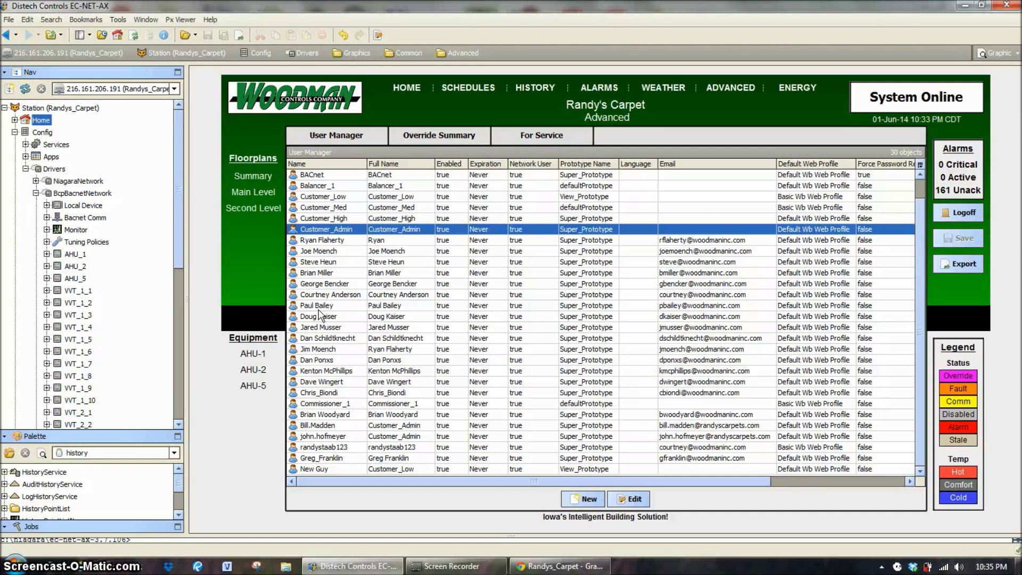
{"action": "mouse_move", "coordinate": [414, 559]}
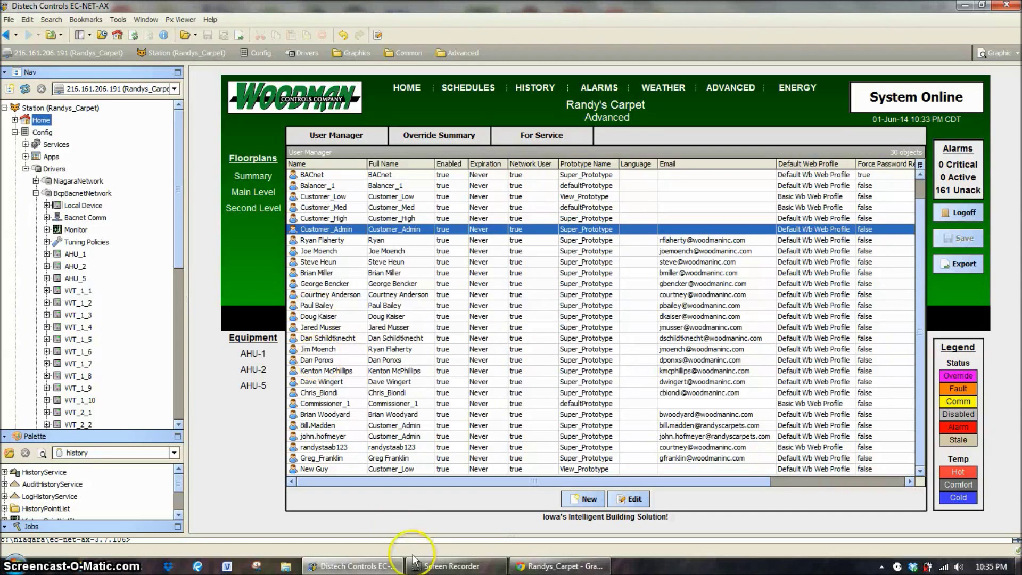